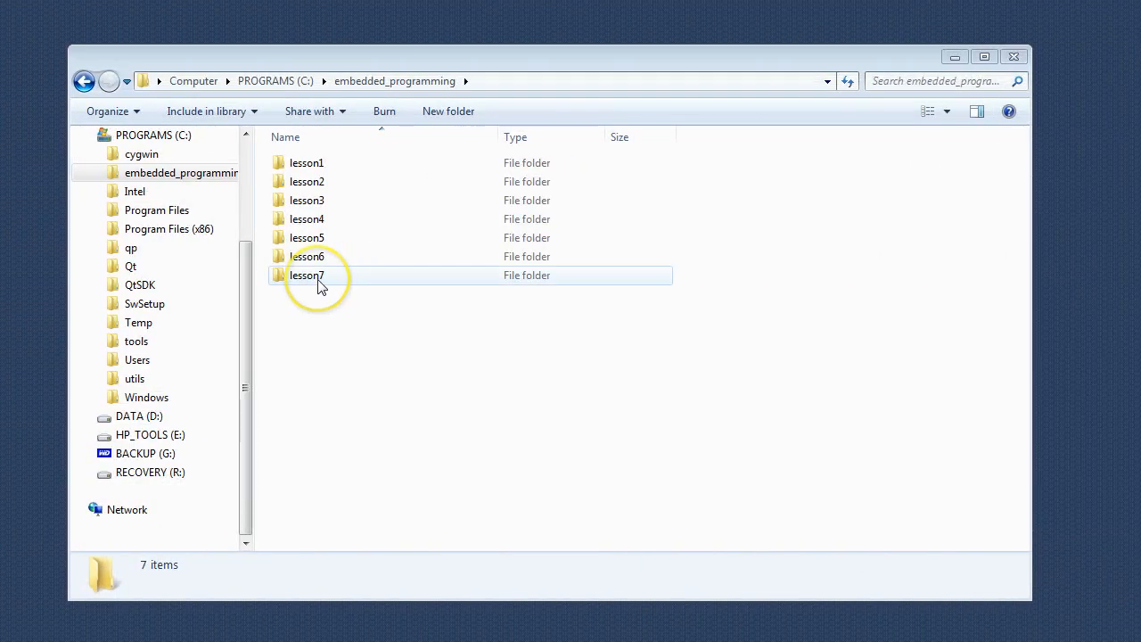
Copy the lesson7 folder as lesson8 and open the new folder.
right_click(307, 274)
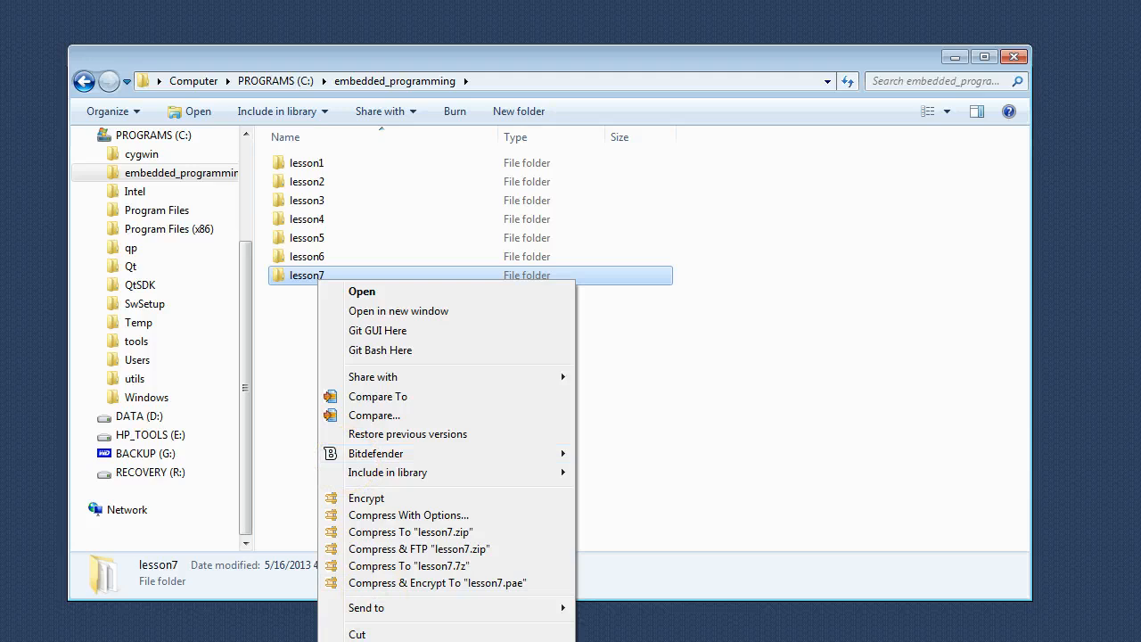
left_click(375, 330)
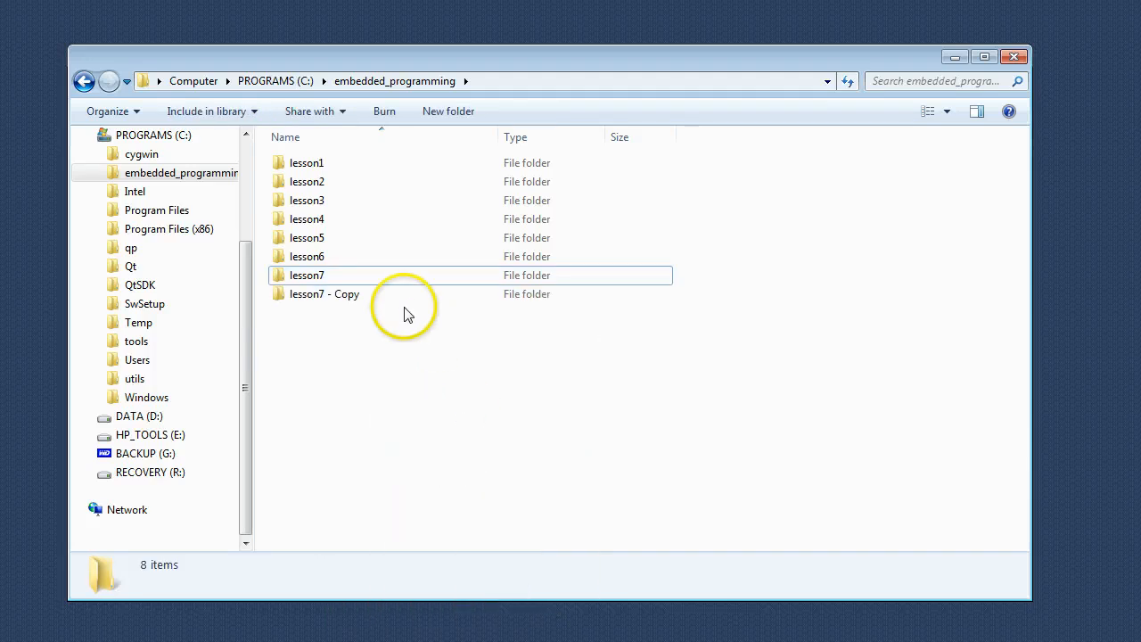
double_click(325, 292)
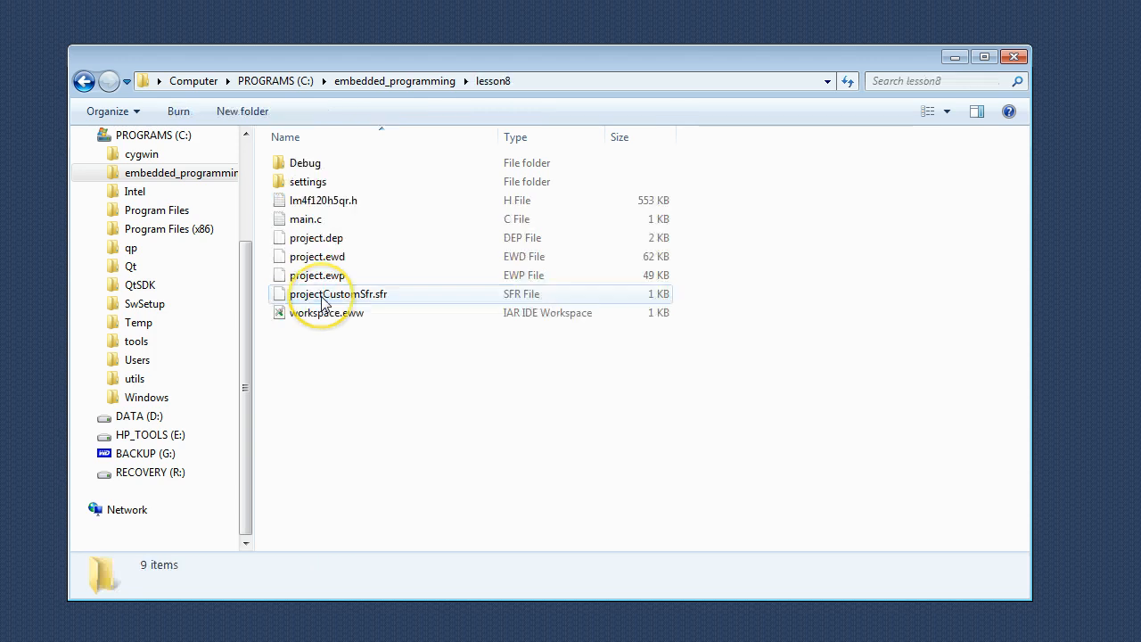
Open workspace.eww from lesson8 in IAR Embedded Workbench.
left_click(328, 312)
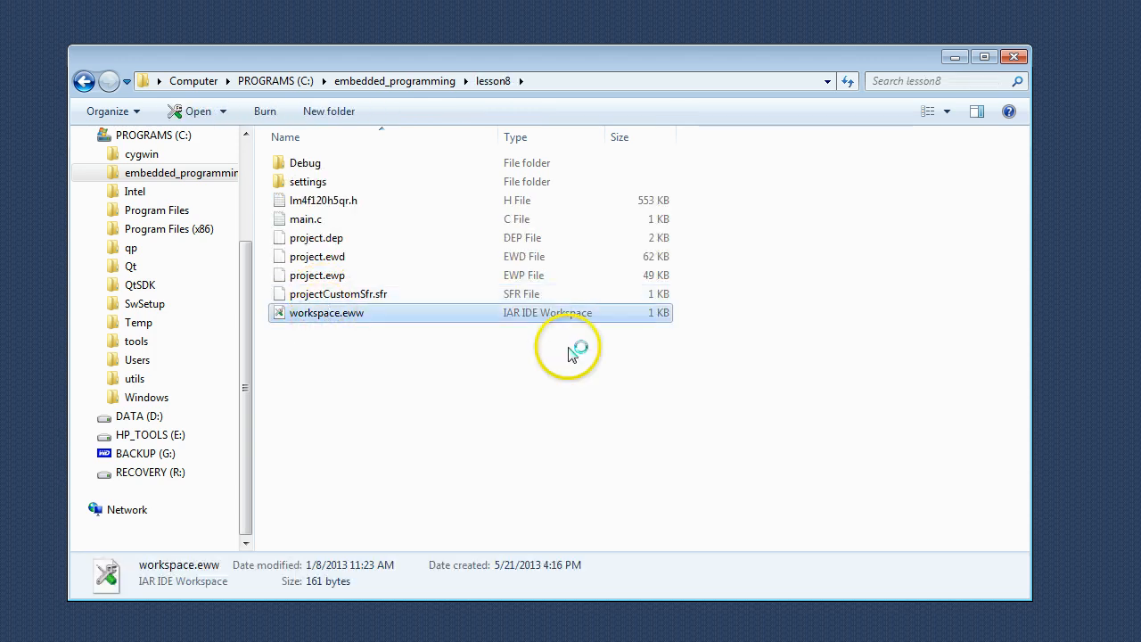
double_click(328, 312)
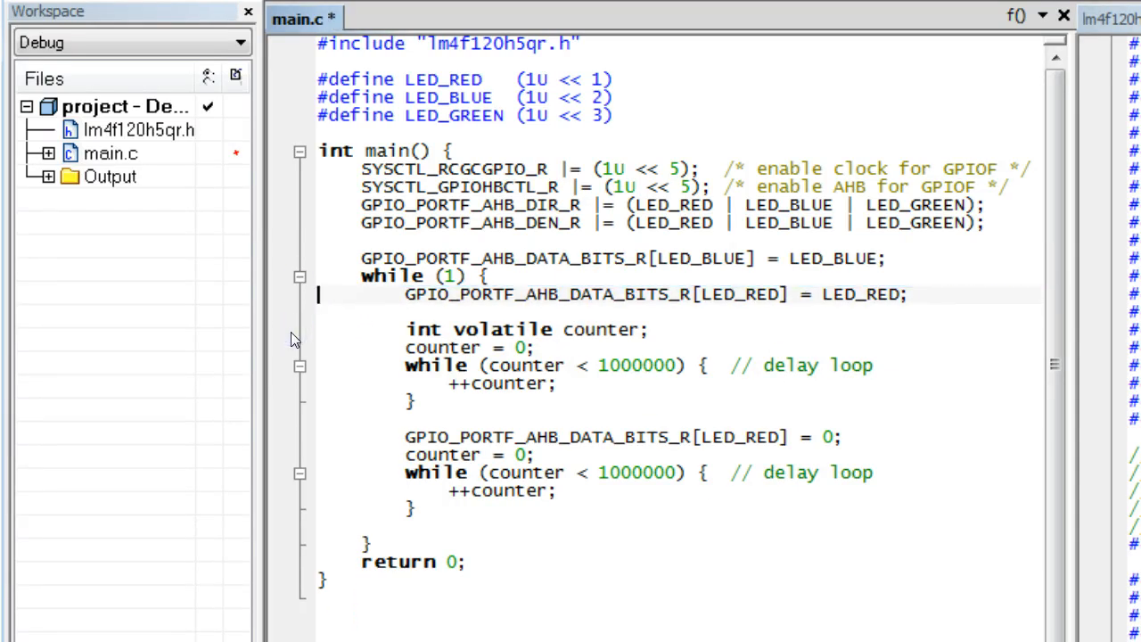
left_click(399, 205)
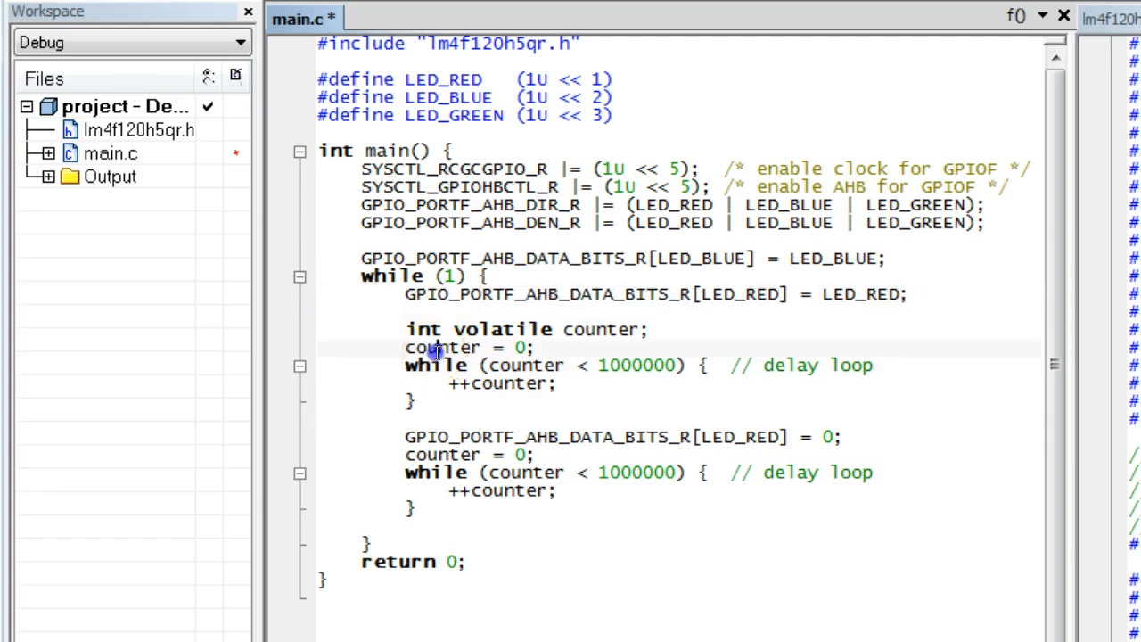
left_click_drag(403, 346, 413, 401)
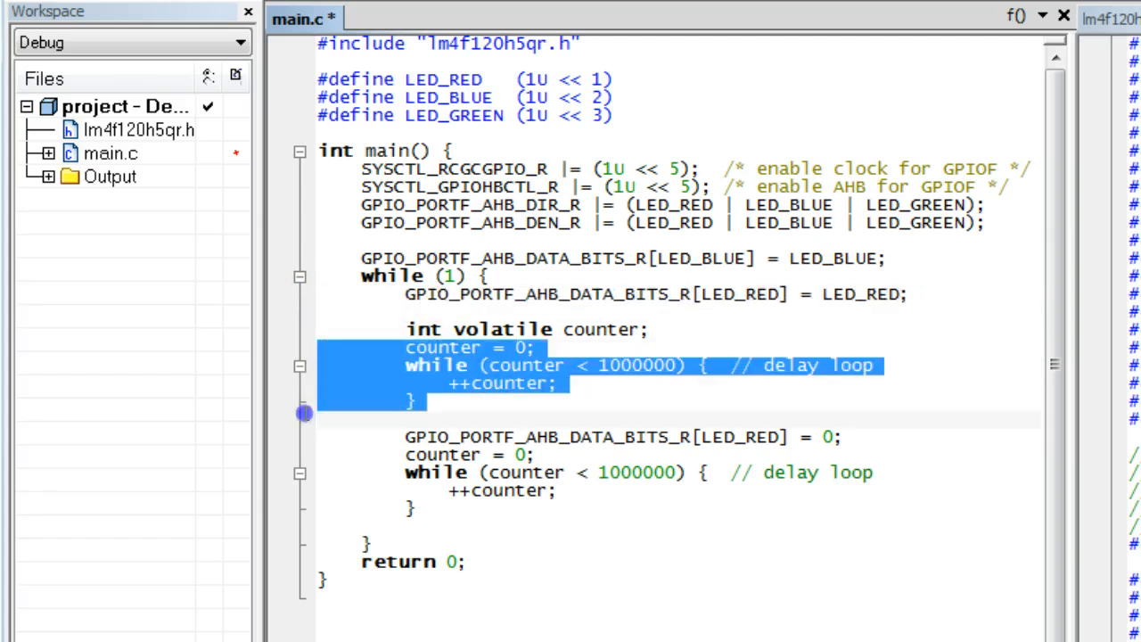
left_click(320, 437)
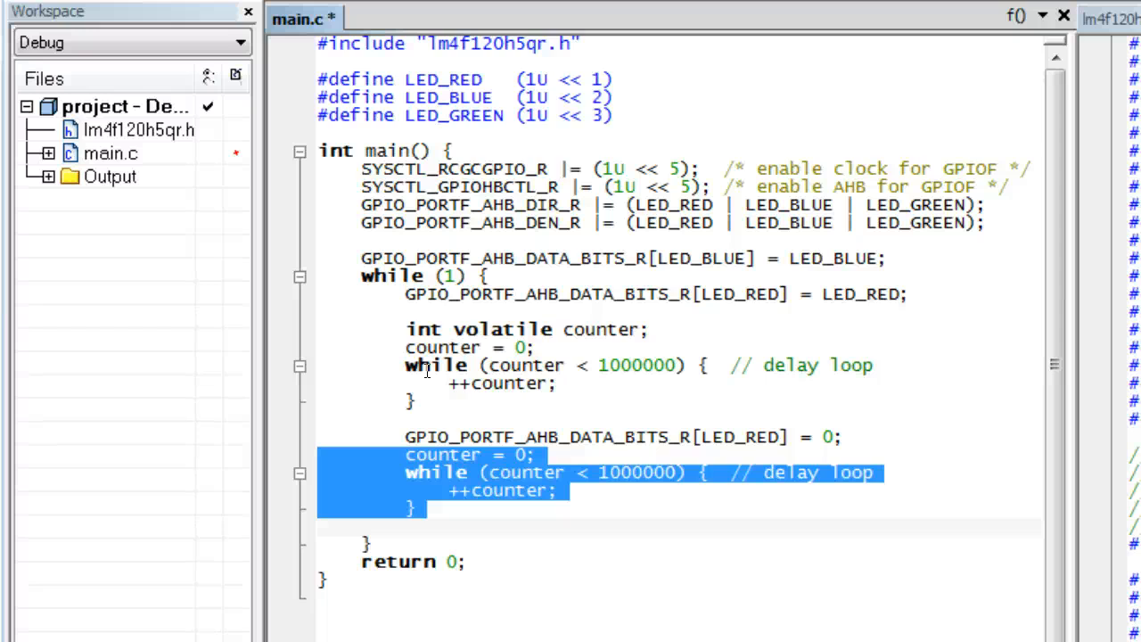
left_click(622, 123)
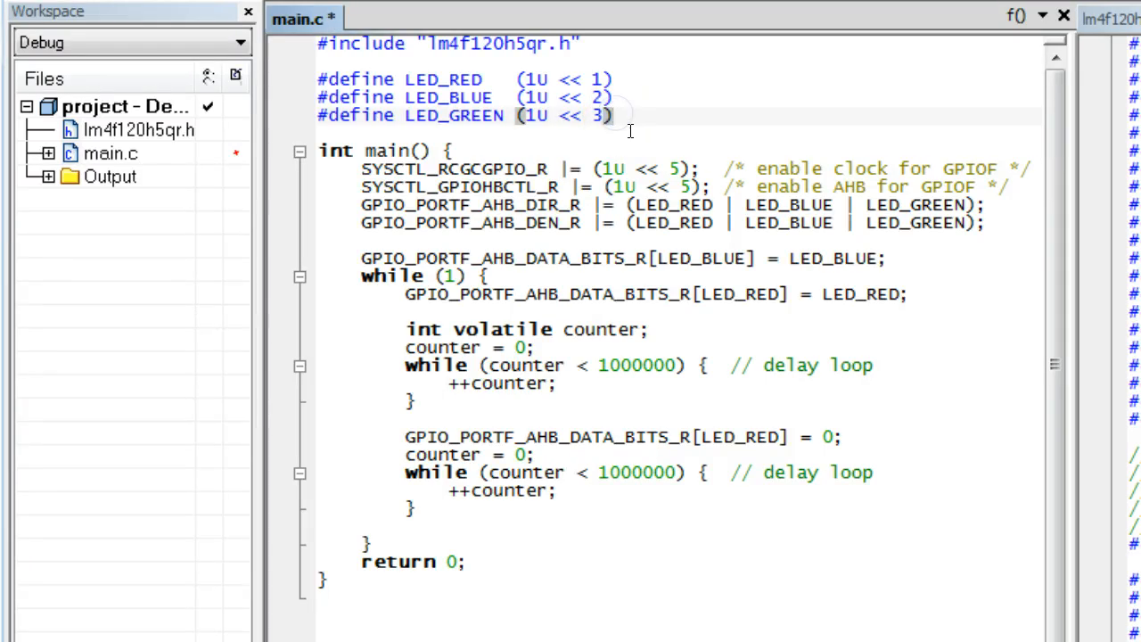
Write an empty 'void delay(void) { }' function above main, after the LED defines.
key("Return")
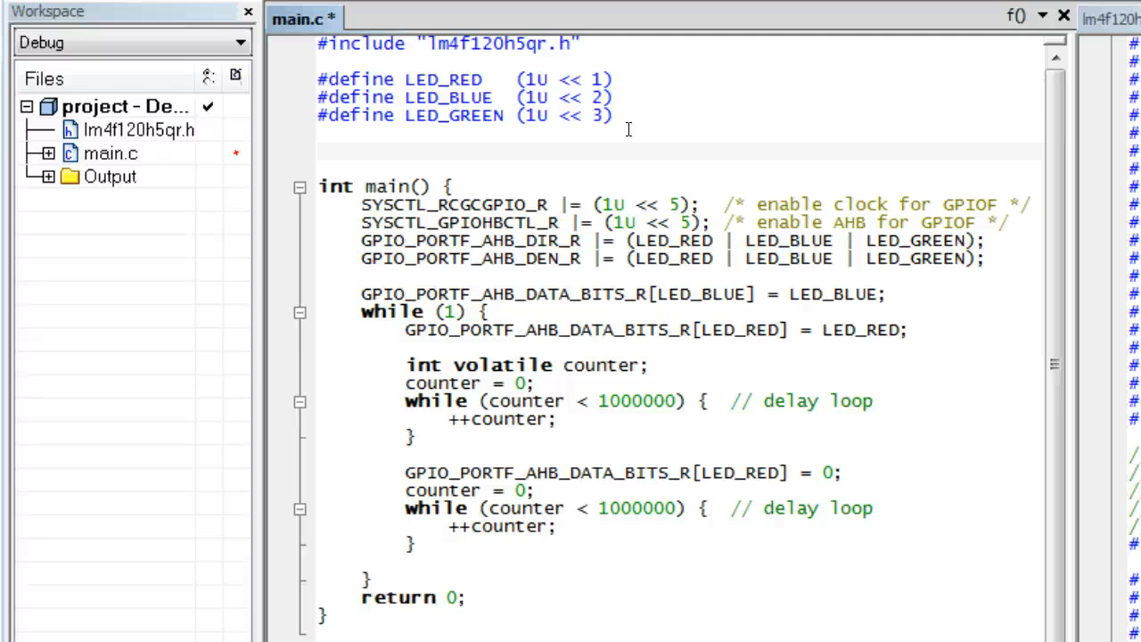
type("delay")
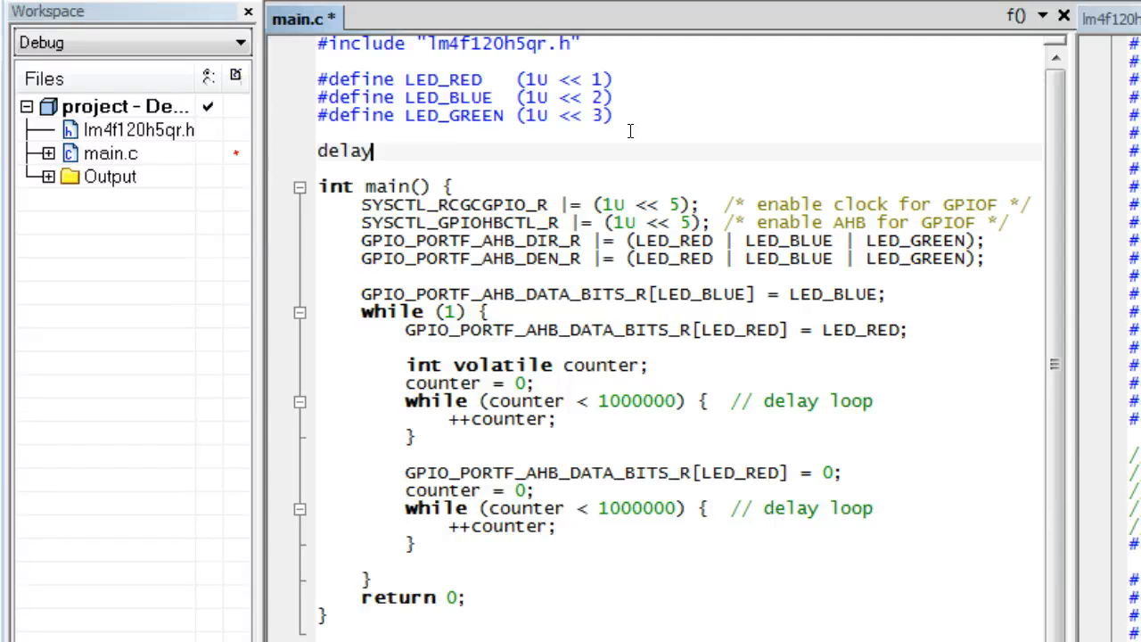
type("(")
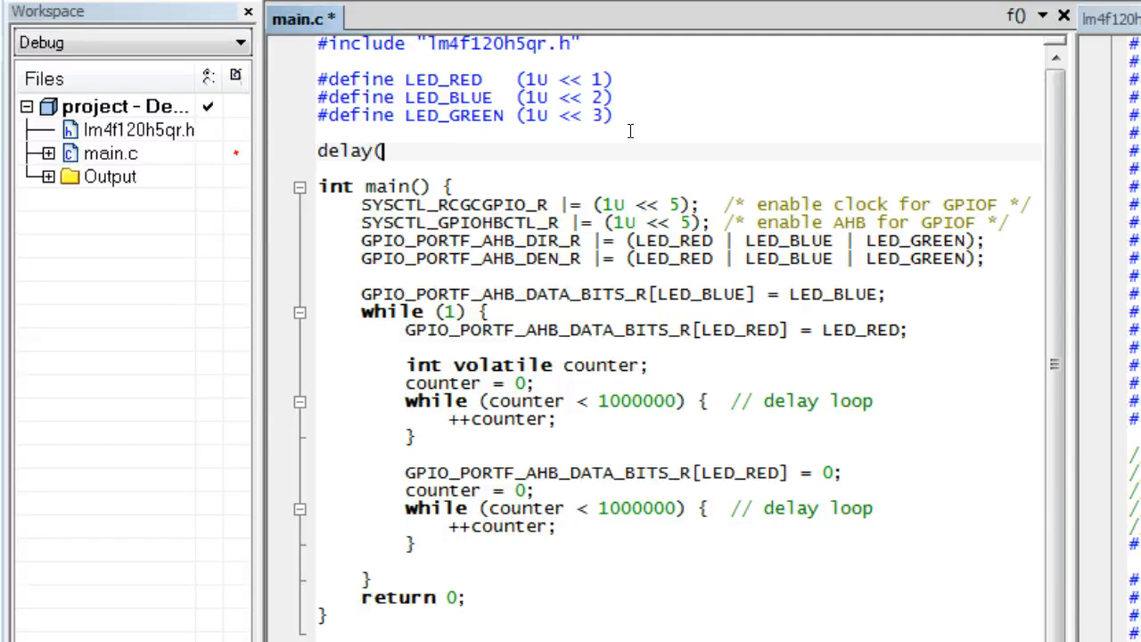
type("void)")
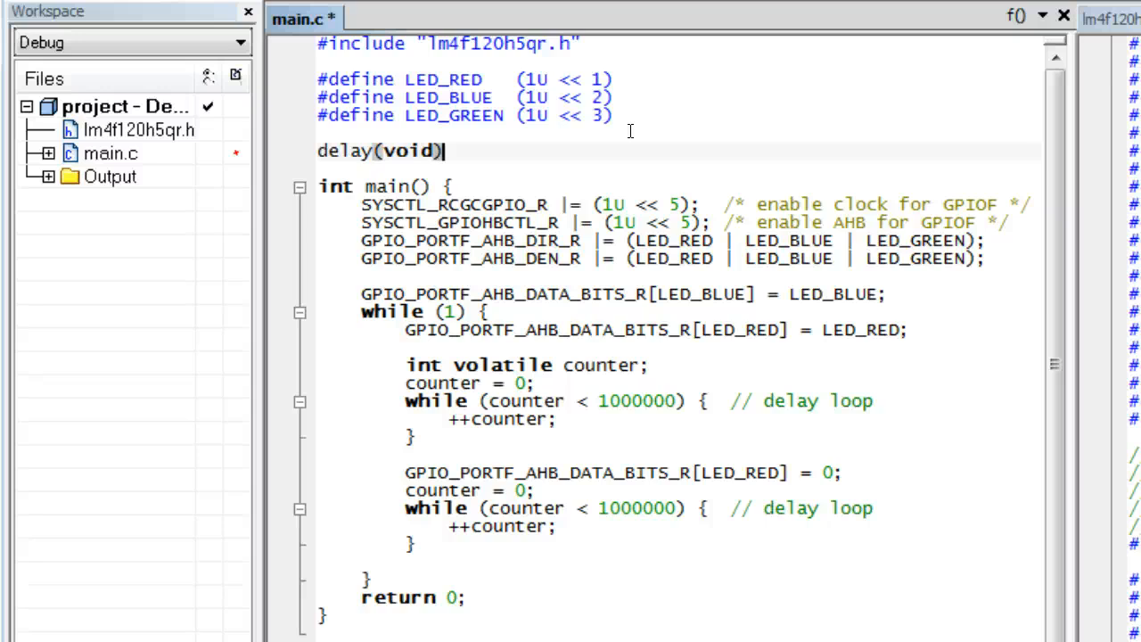
type("void")
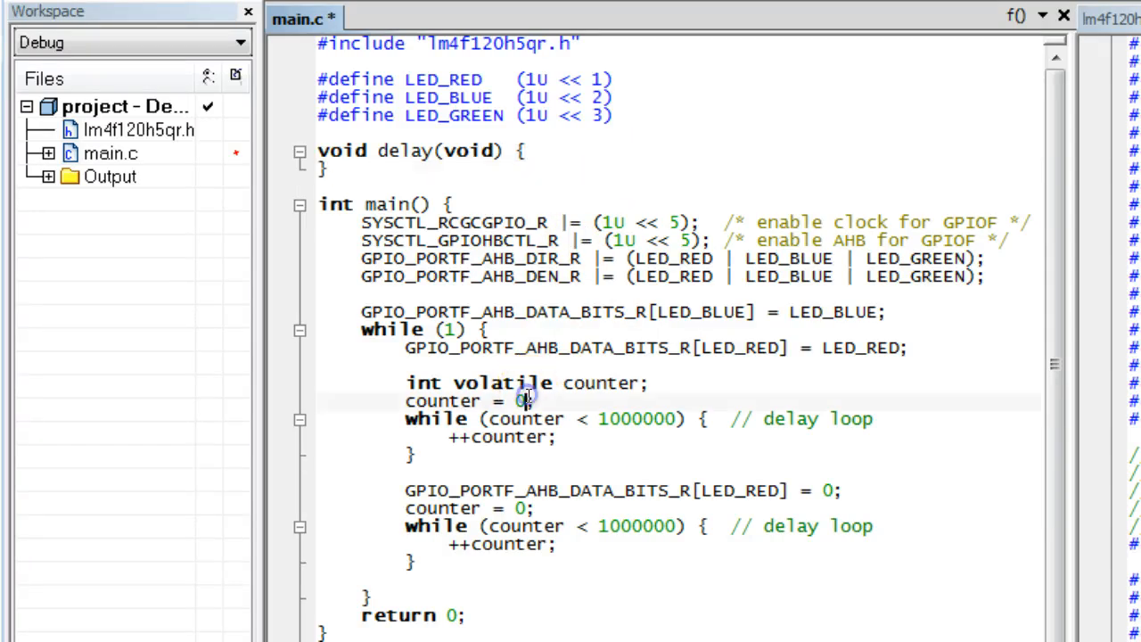
Drag the first counter declaration and while loop from main into delay()'s body.
left_click_drag(526, 381, 299, 460)
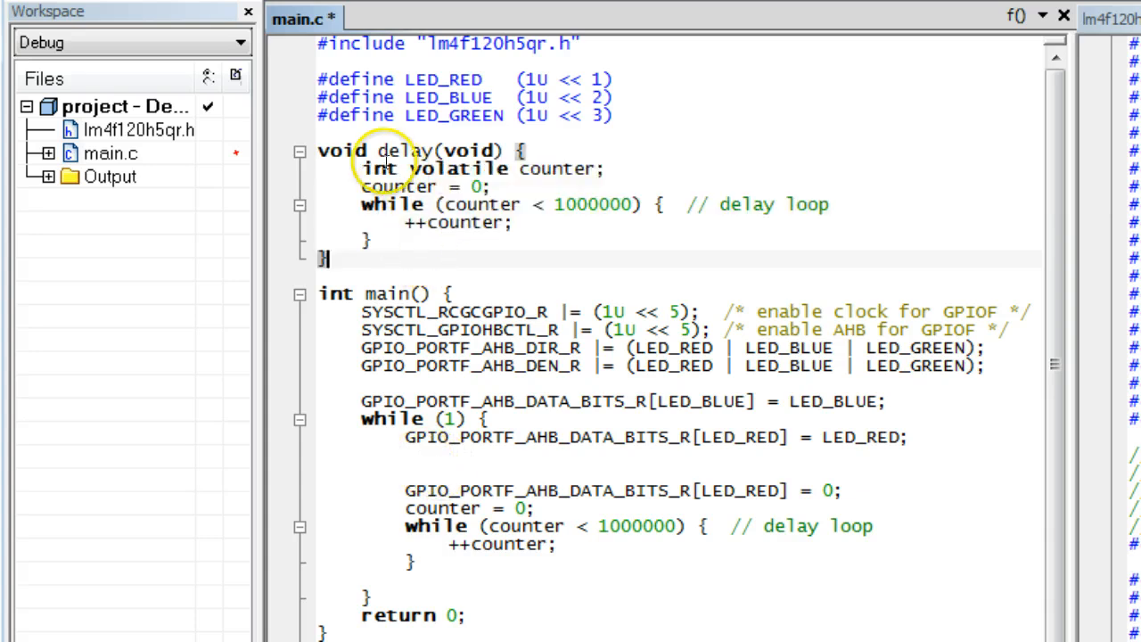
mouse_move(413, 460)
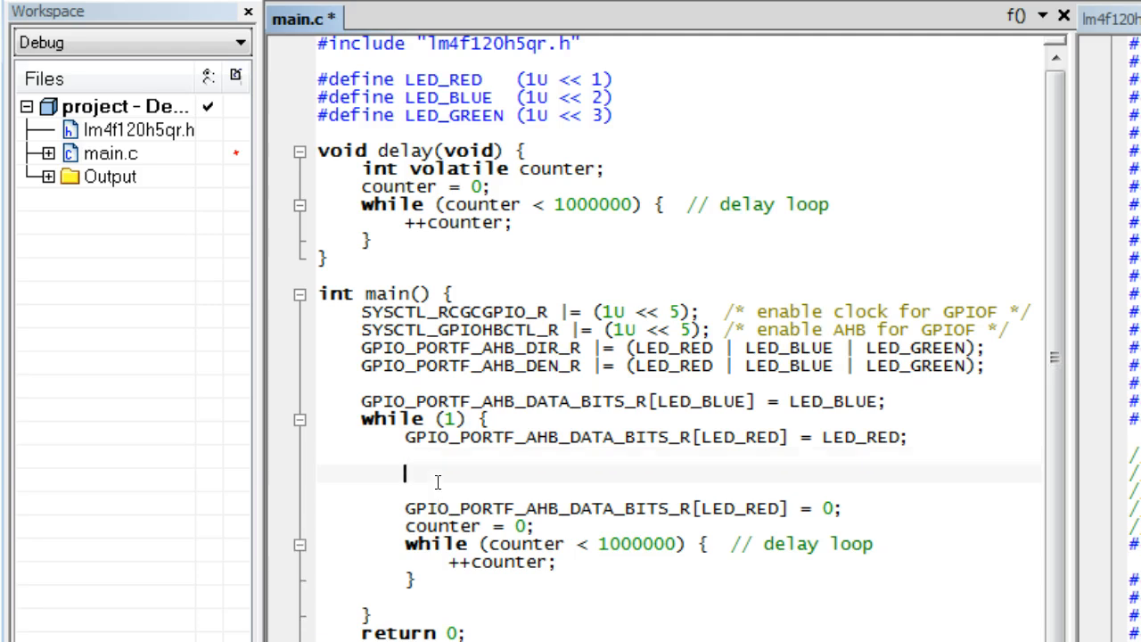
Replace the second inline loop in main with 'delay();' and save and compile main.c.
type("delay")
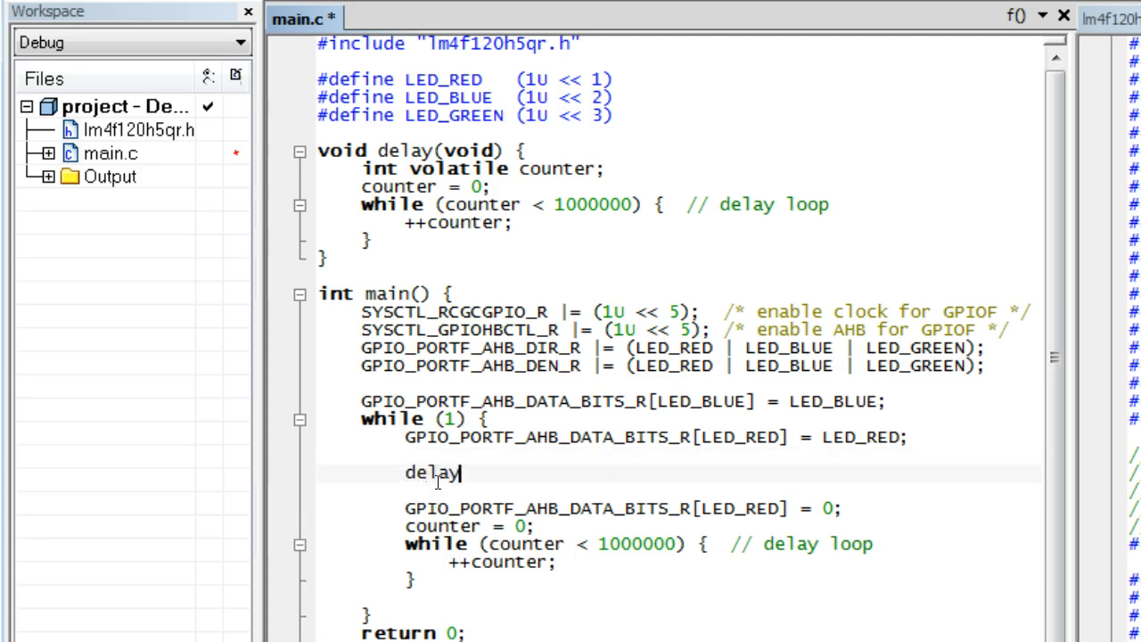
type("()")
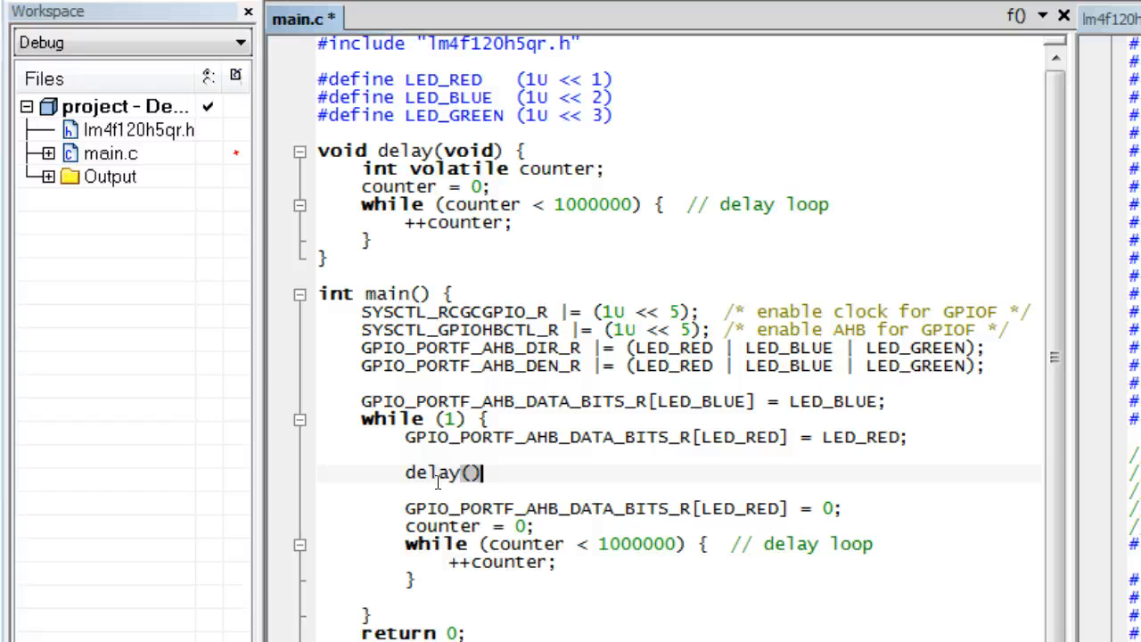
type(";")
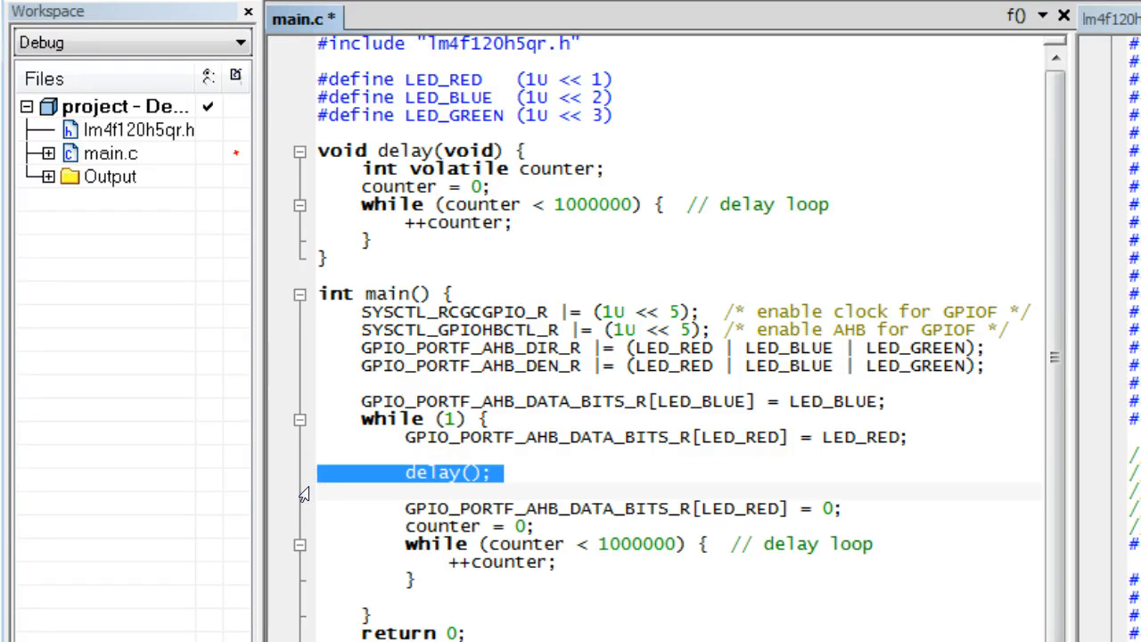
left_click(318, 526)
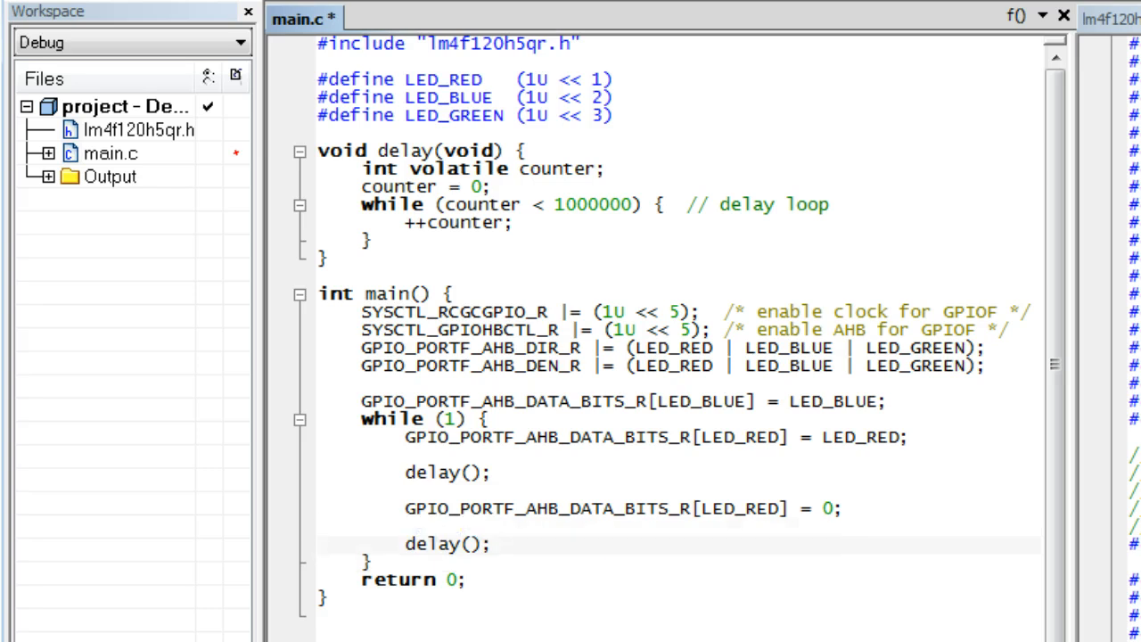
left_click(318, 546)
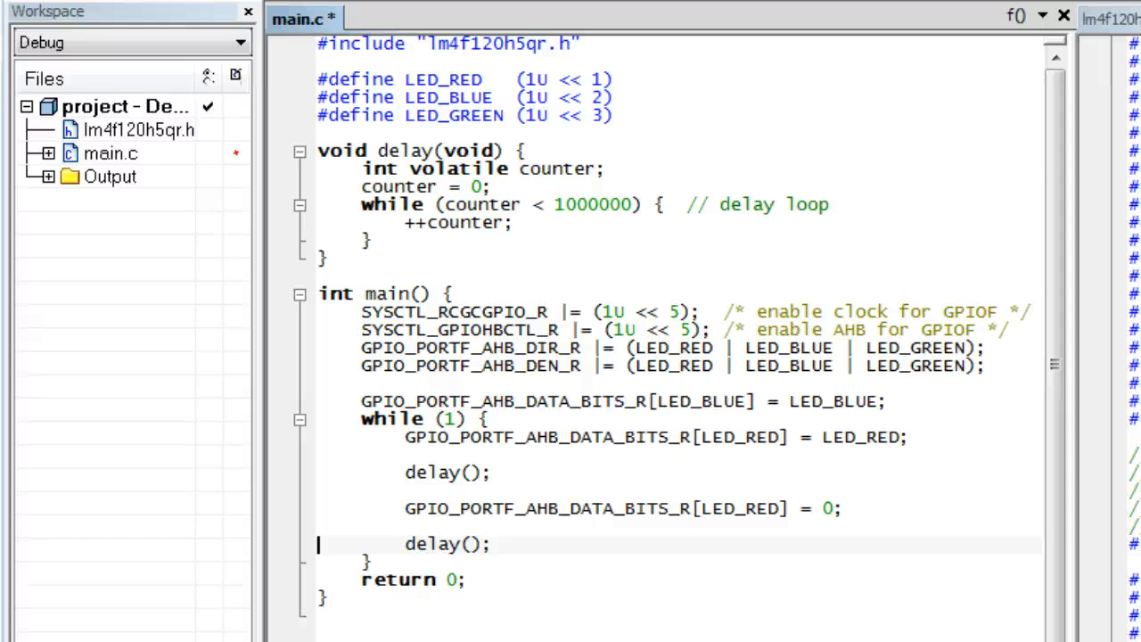
key("ctrl+s")
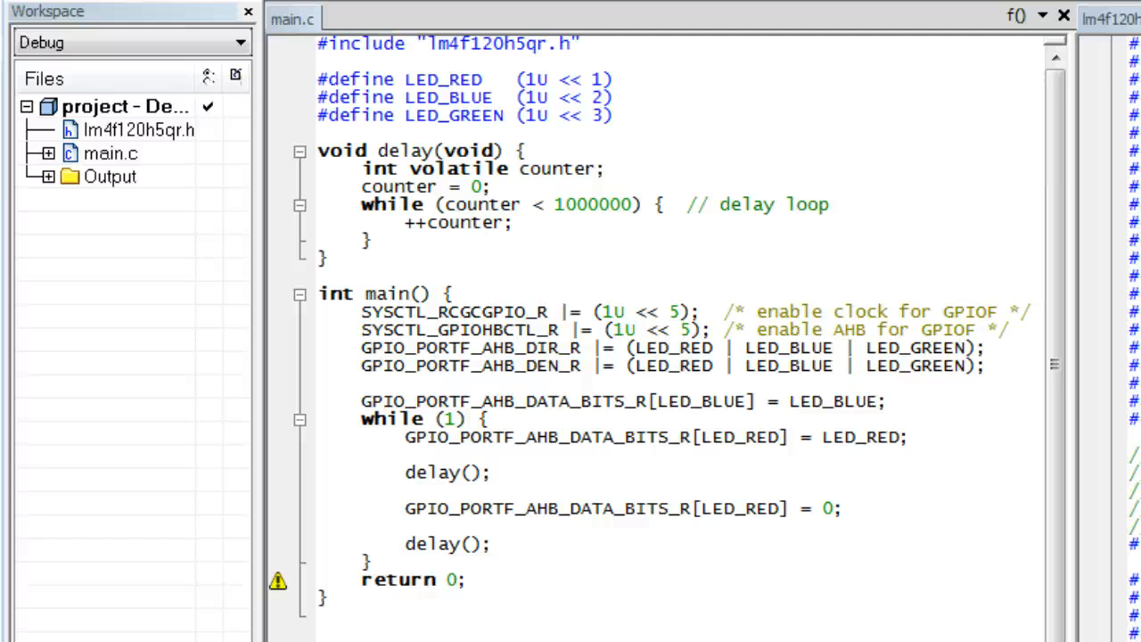
Set C/C++ Compiler optimization to Low and enable Require prototypes in project options.
right_click(125, 107)
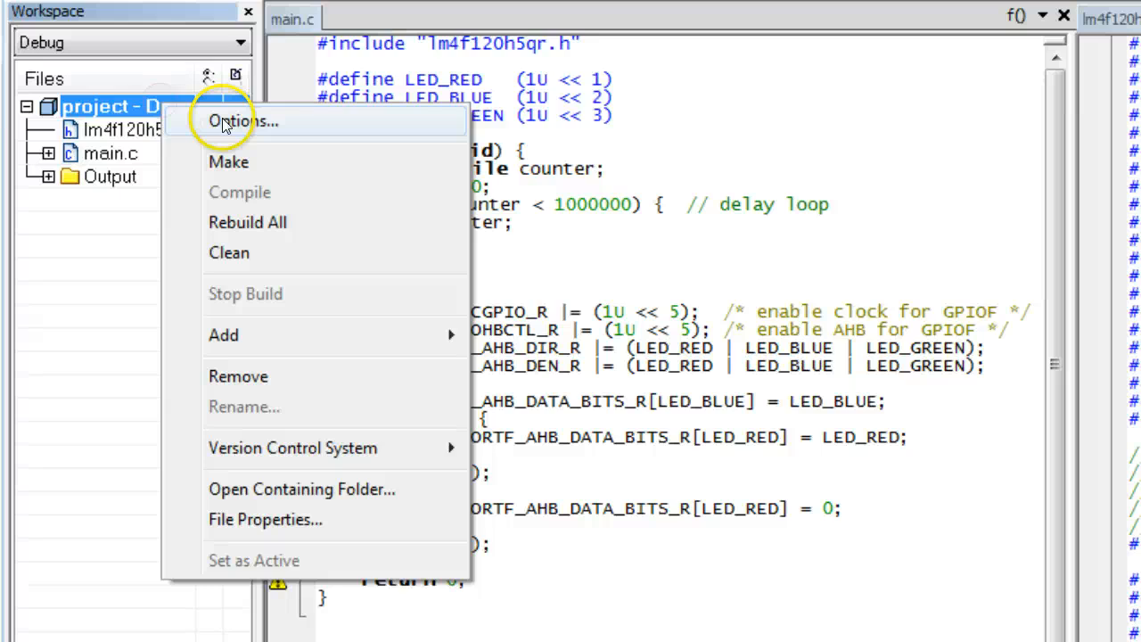
left_click(243, 121)
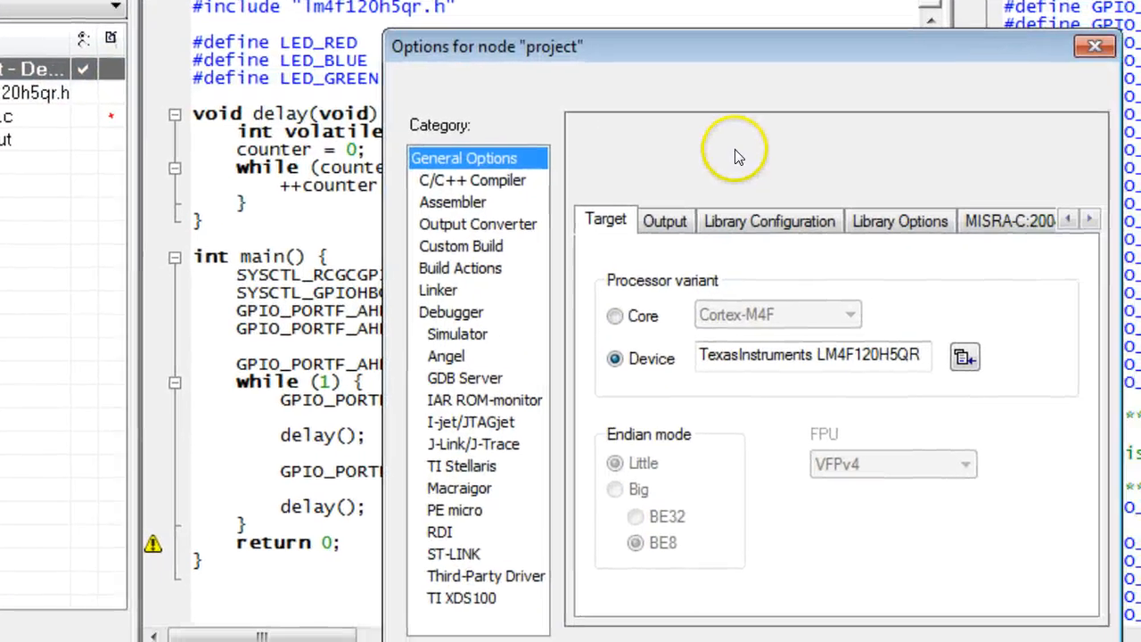
left_click(471, 180)
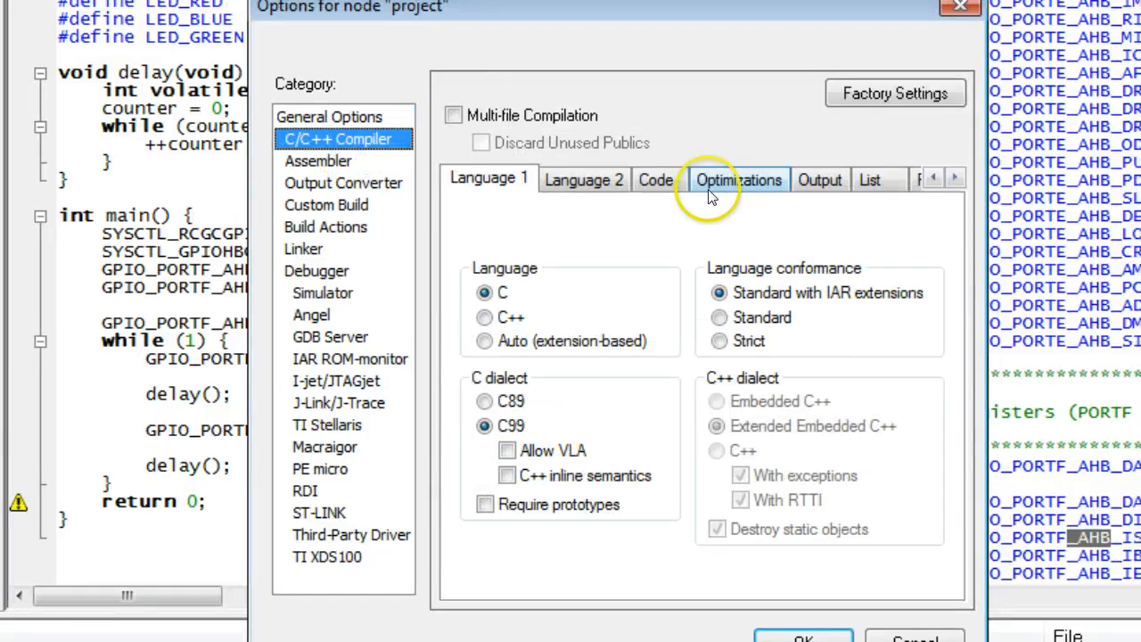
left_click(738, 178)
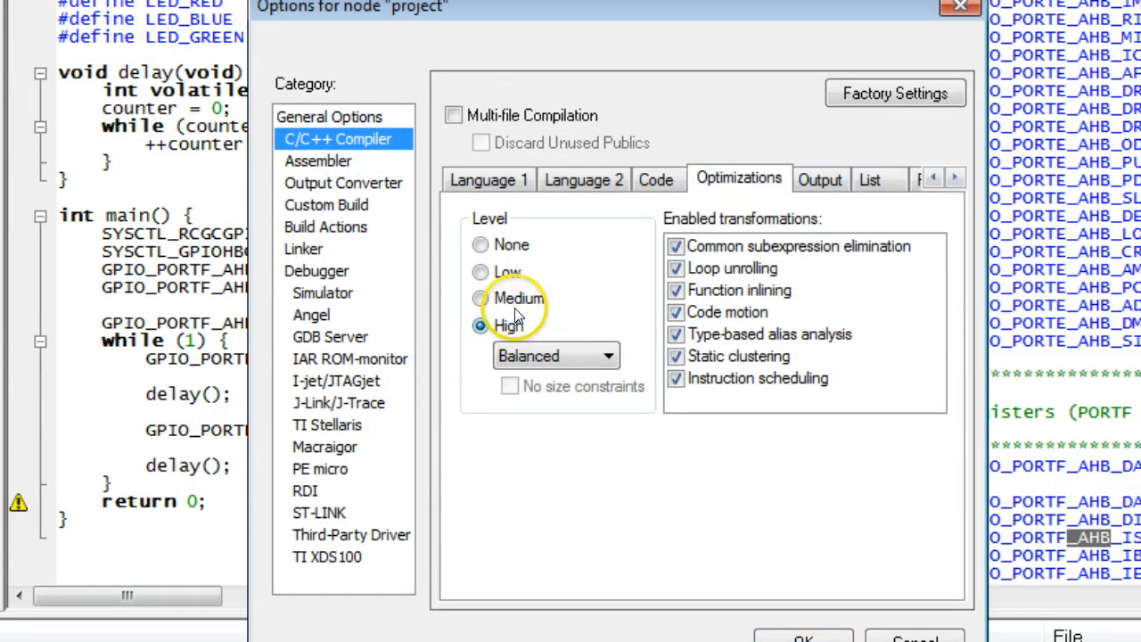
left_click(482, 271)
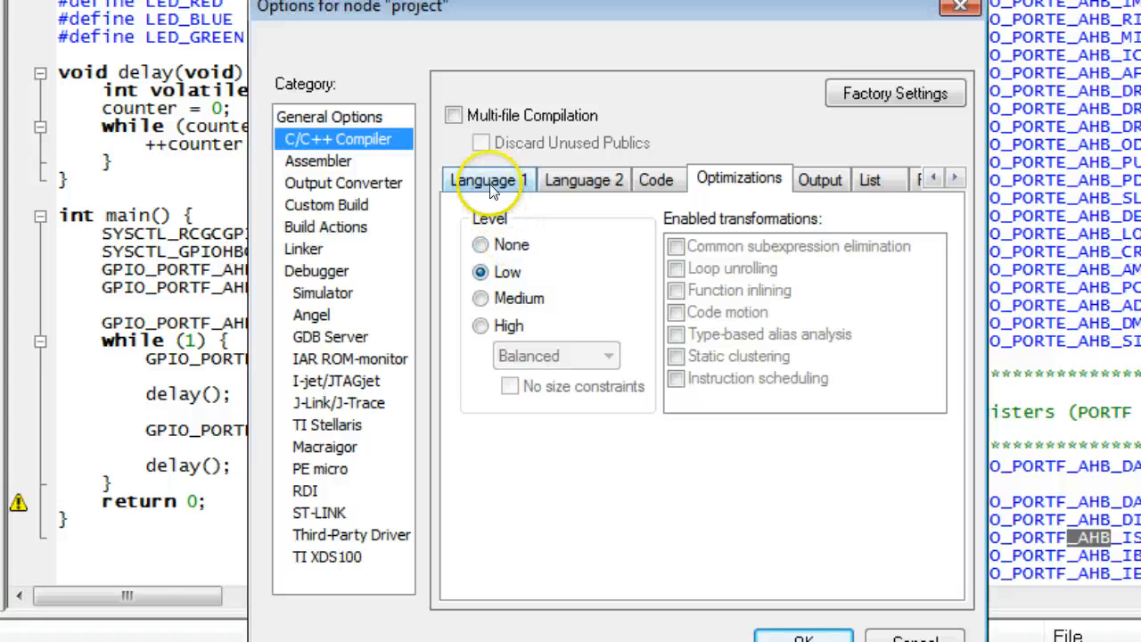
left_click(488, 179)
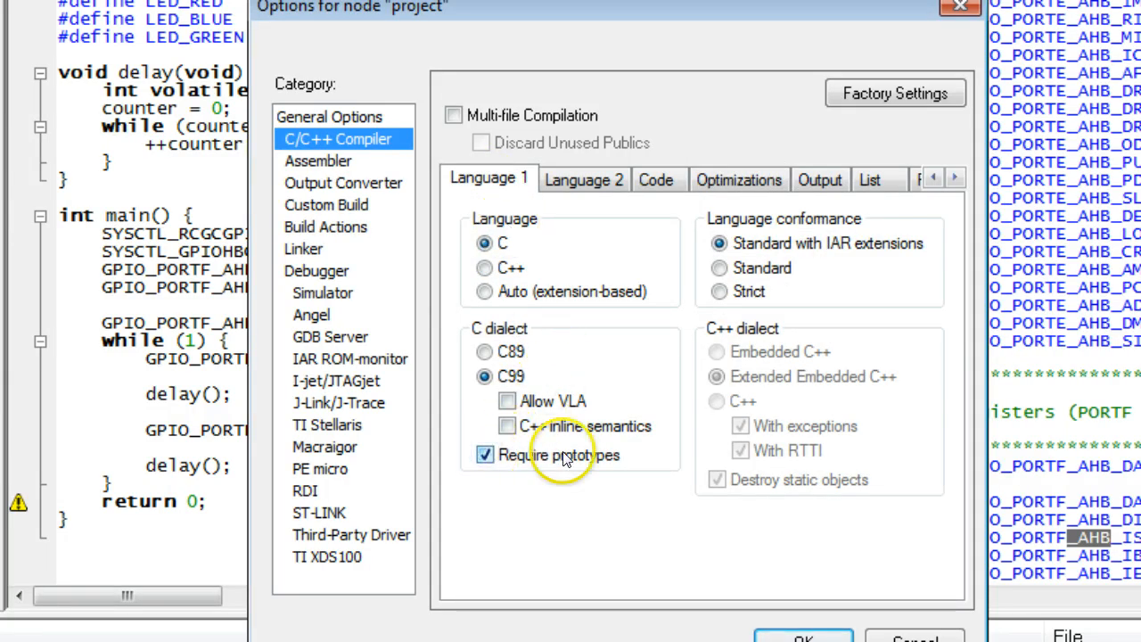
mouse_move(802, 638)
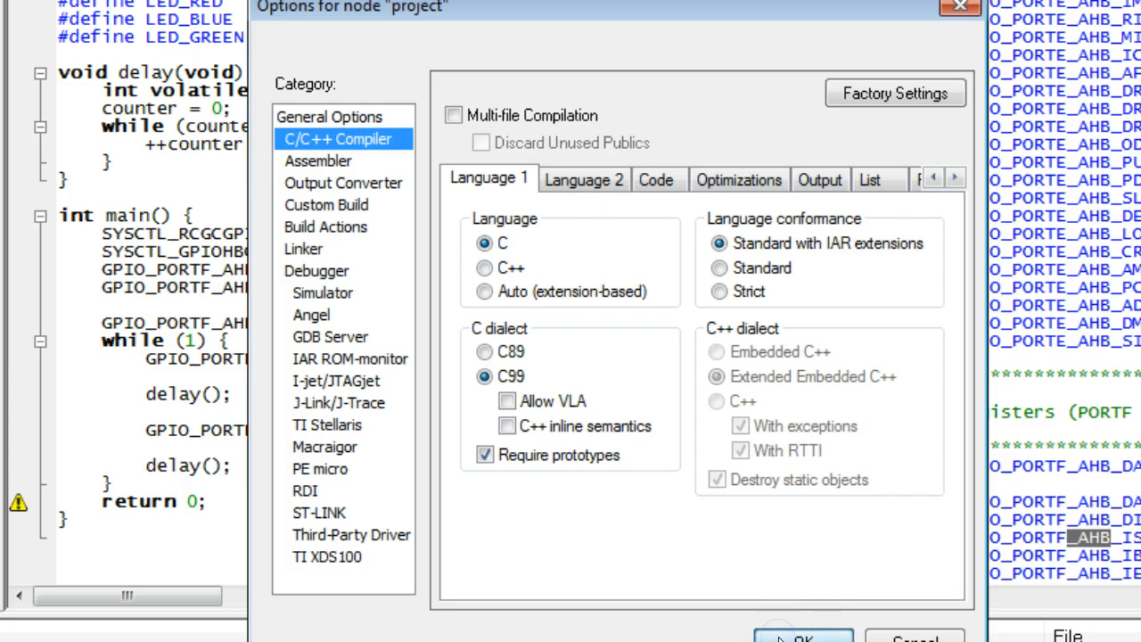
left_click(802, 634)
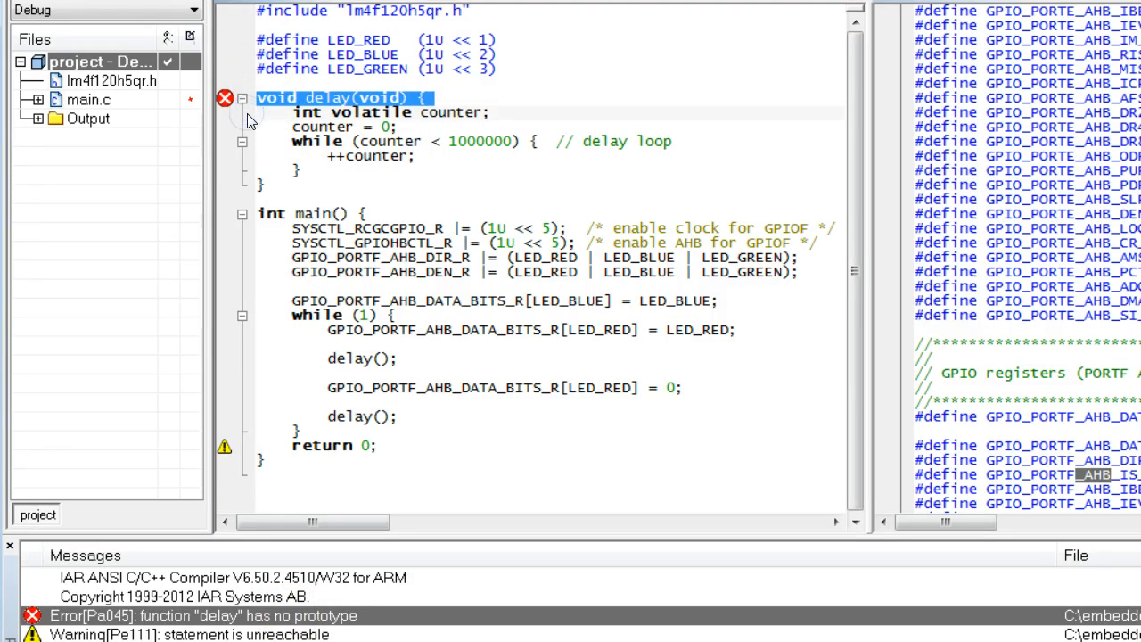
Add a 'void delay(void);' prototype above the delay definition and make the signature use (void).
left_click(260, 85)
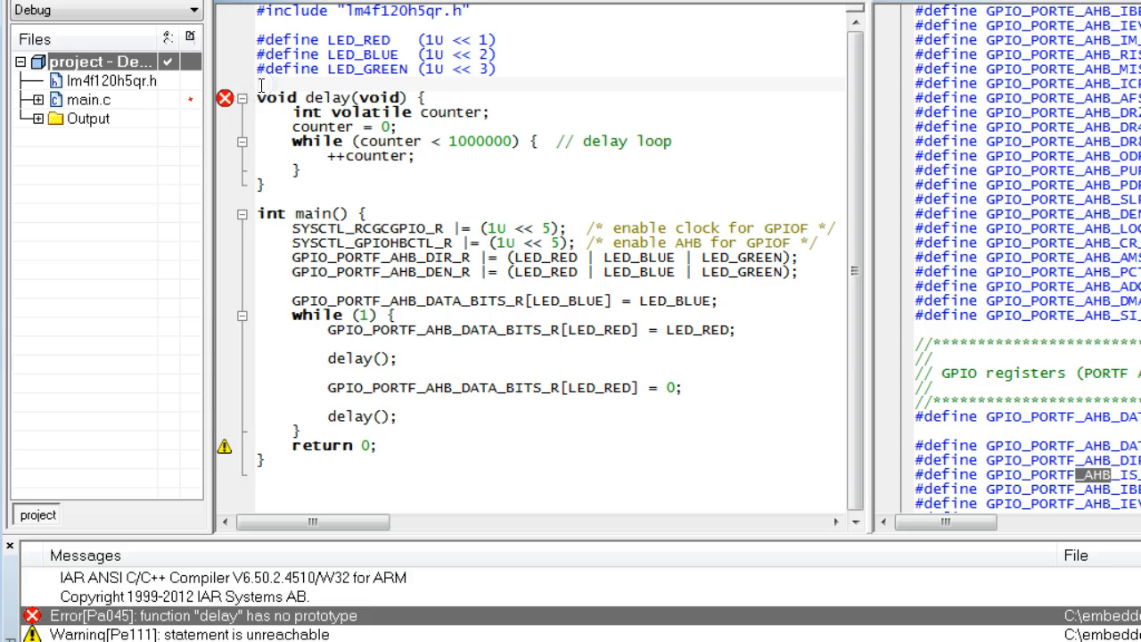
type("void delay(void)")
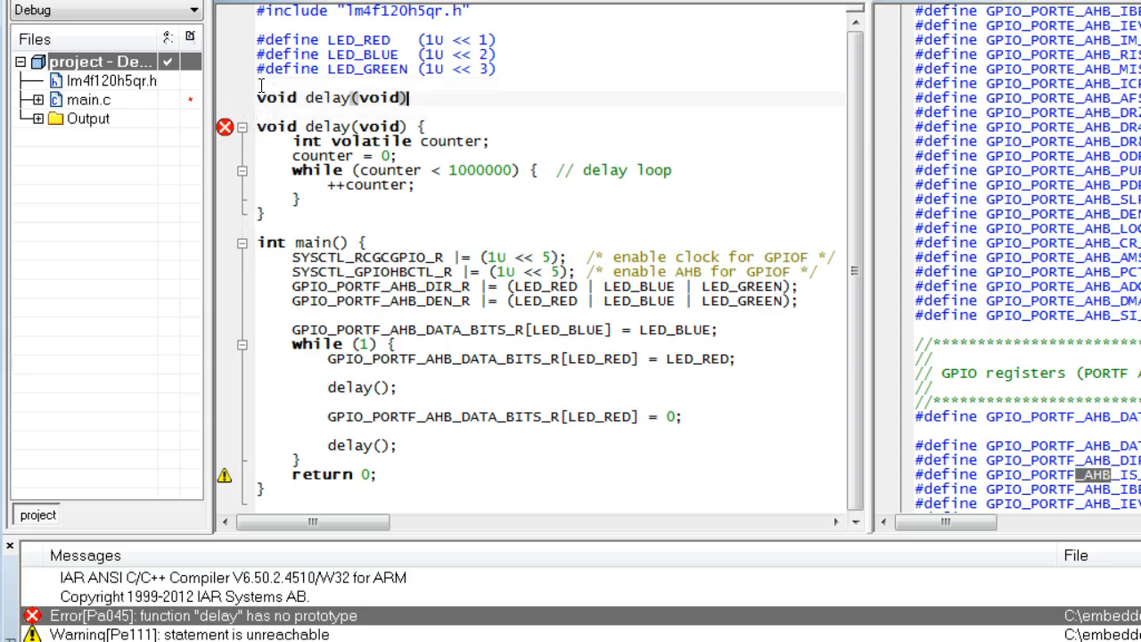
type(";")
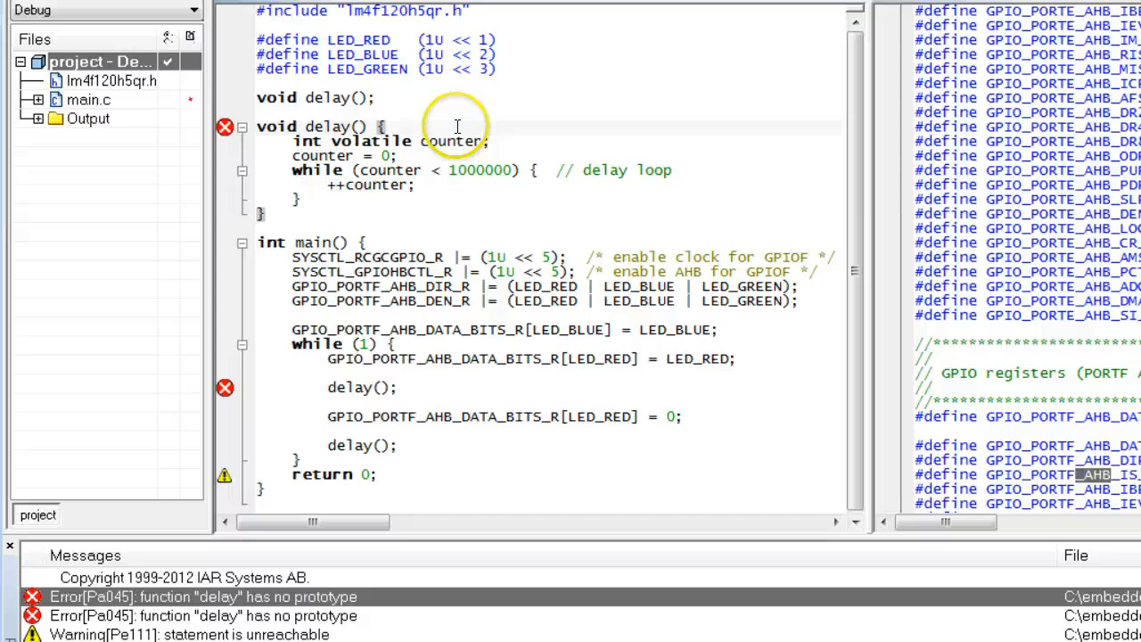
type("void")
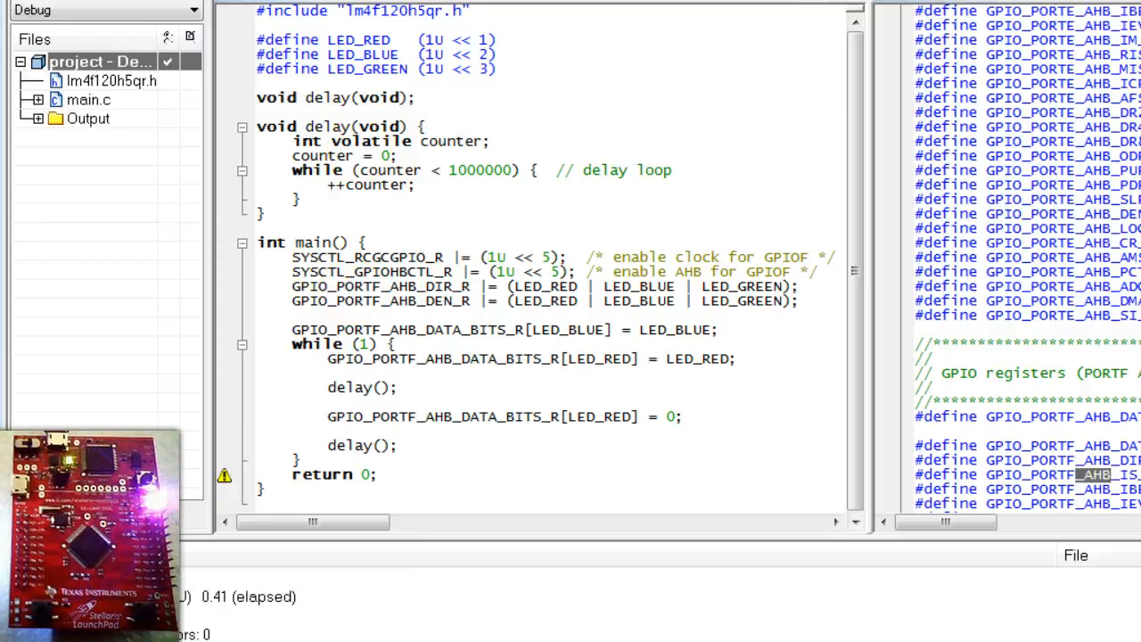
Download and debug, stopping at the BL delay instruction in the Disassembly window.
left_click(873, 25)
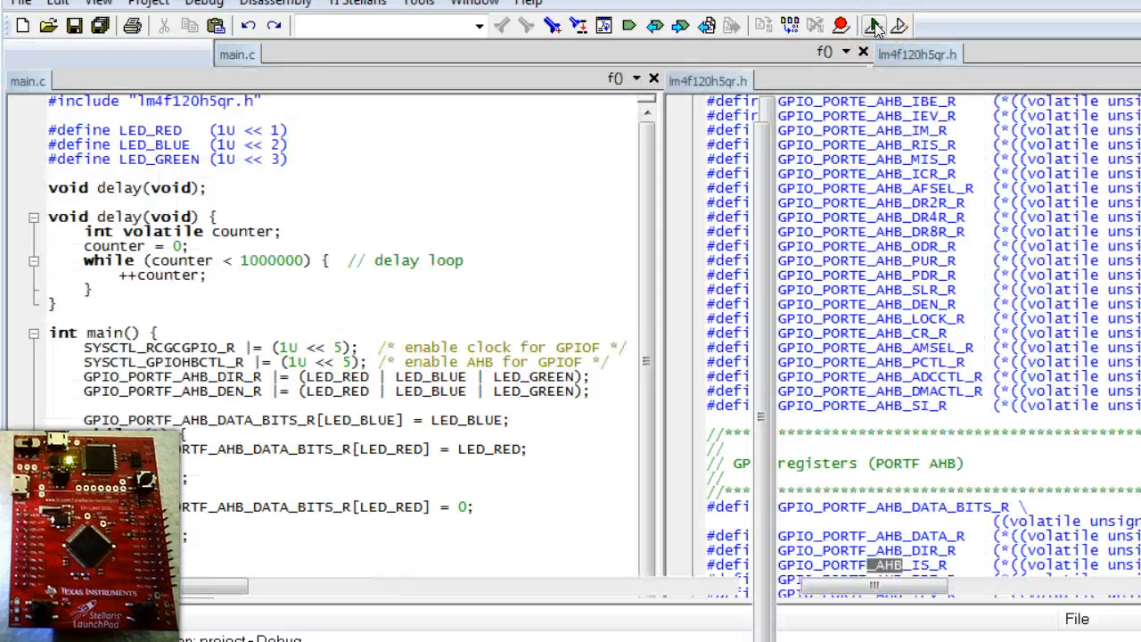
left_click(874, 25)
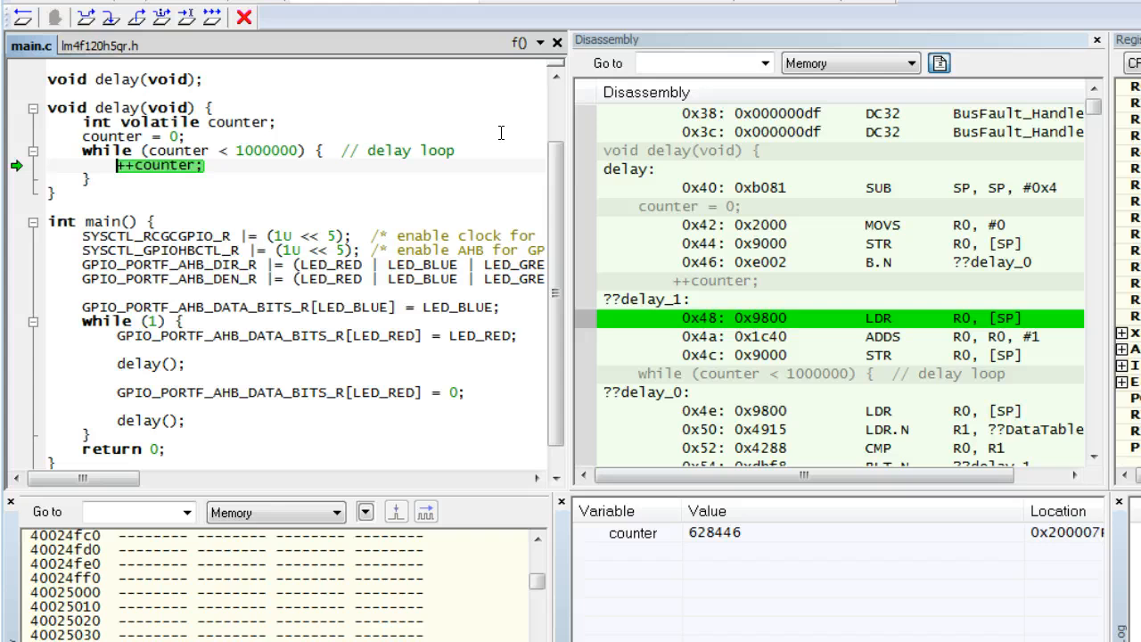
scroll("down", 3)
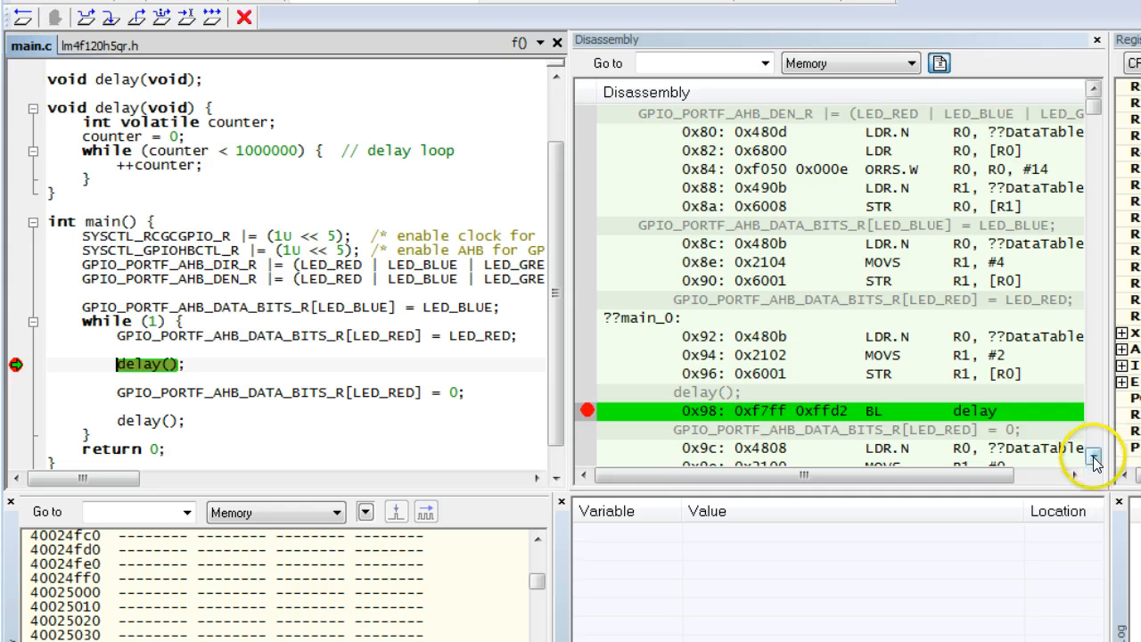
left_click(1095, 457)
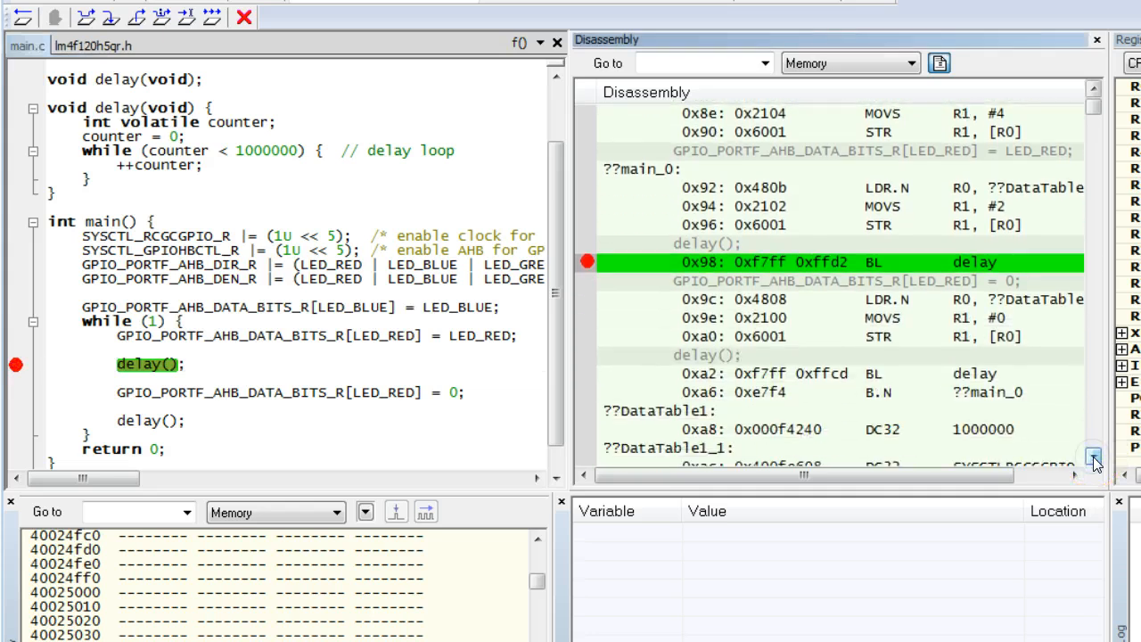
mouse_move(758, 262)
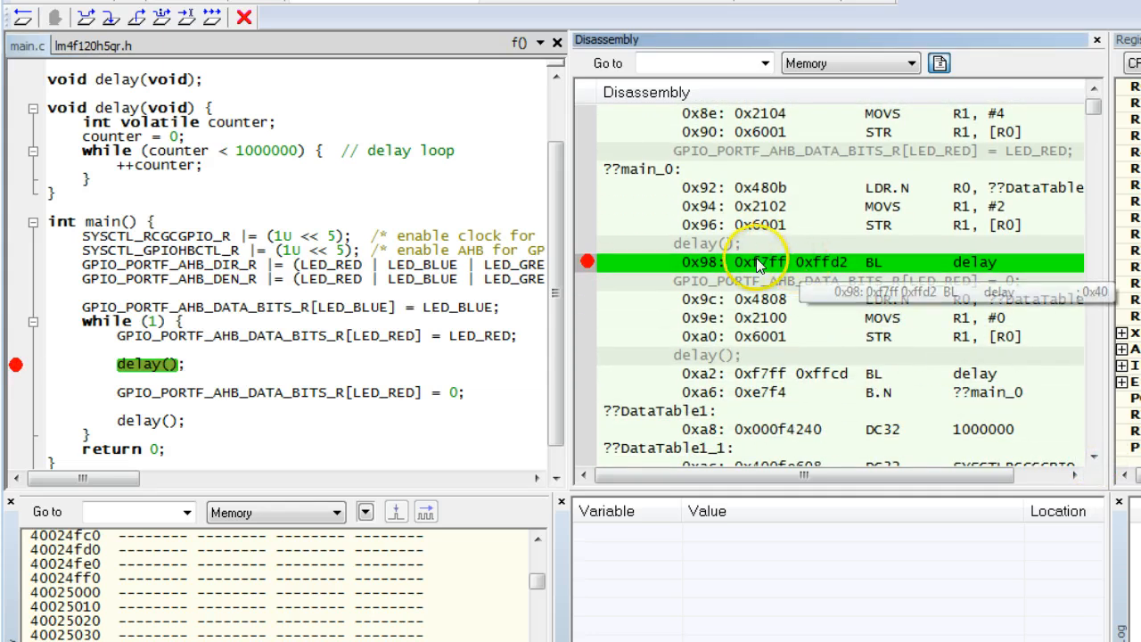
mouse_move(913, 271)
type("0x200007f8")
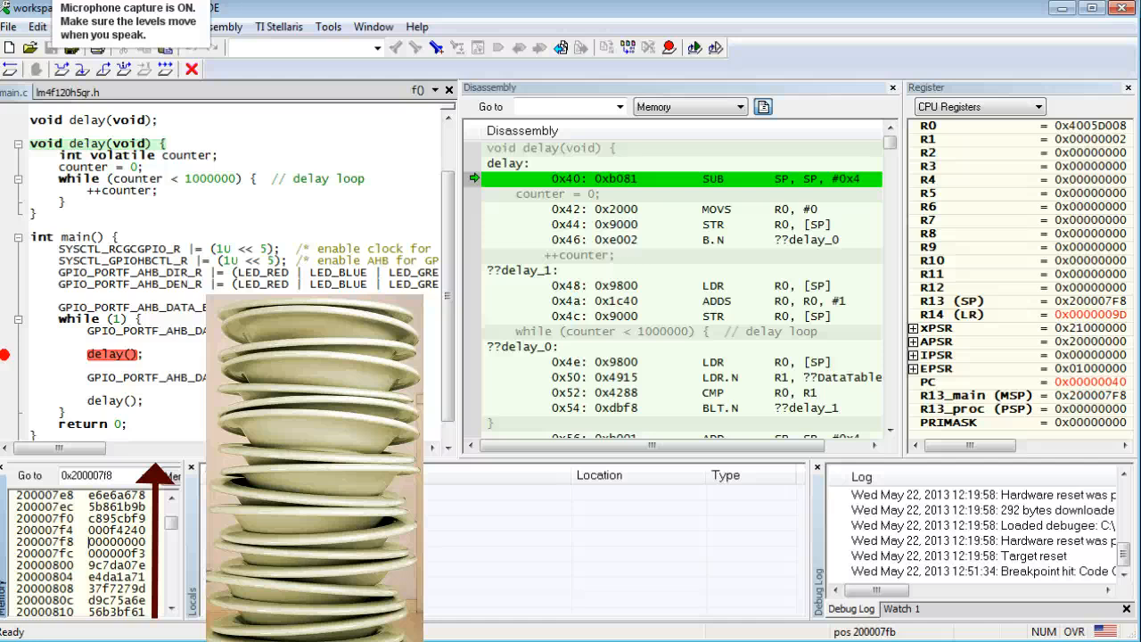
left_click(116, 542)
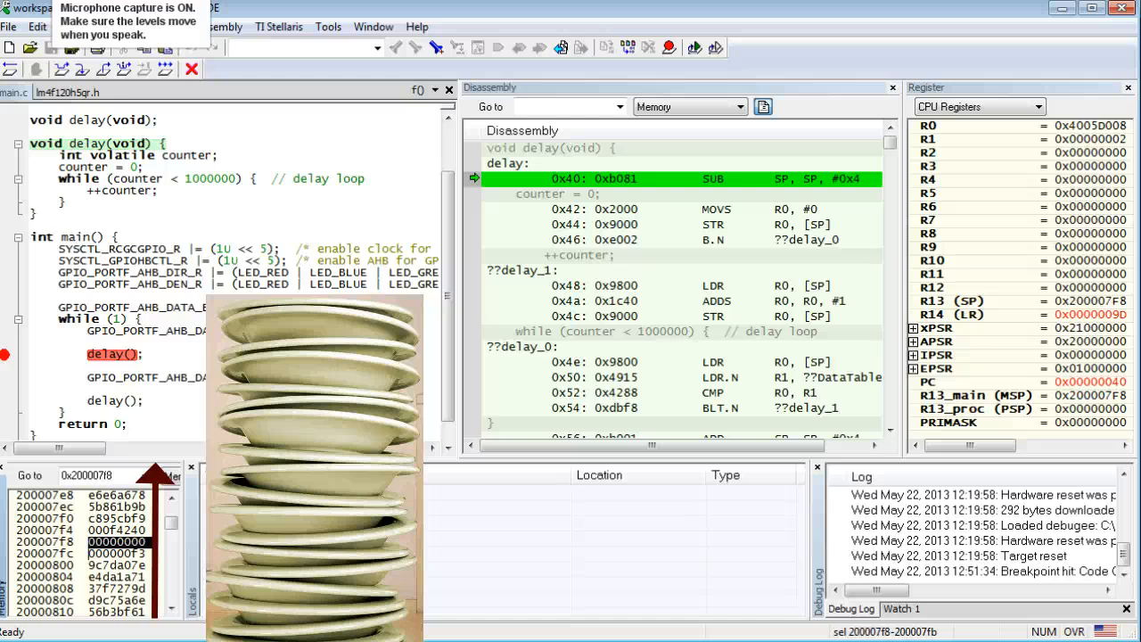
left_click(498, 47)
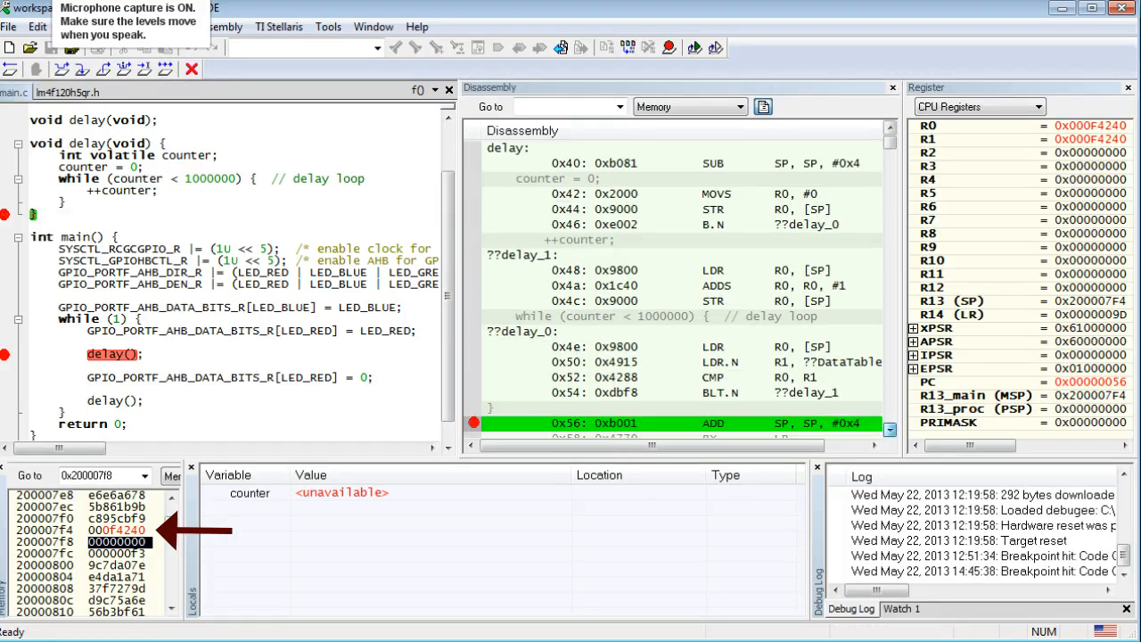
Scroll the Disassembly to delay's ADD SP,SP,#4 exit instruction.
scroll("down", 3)
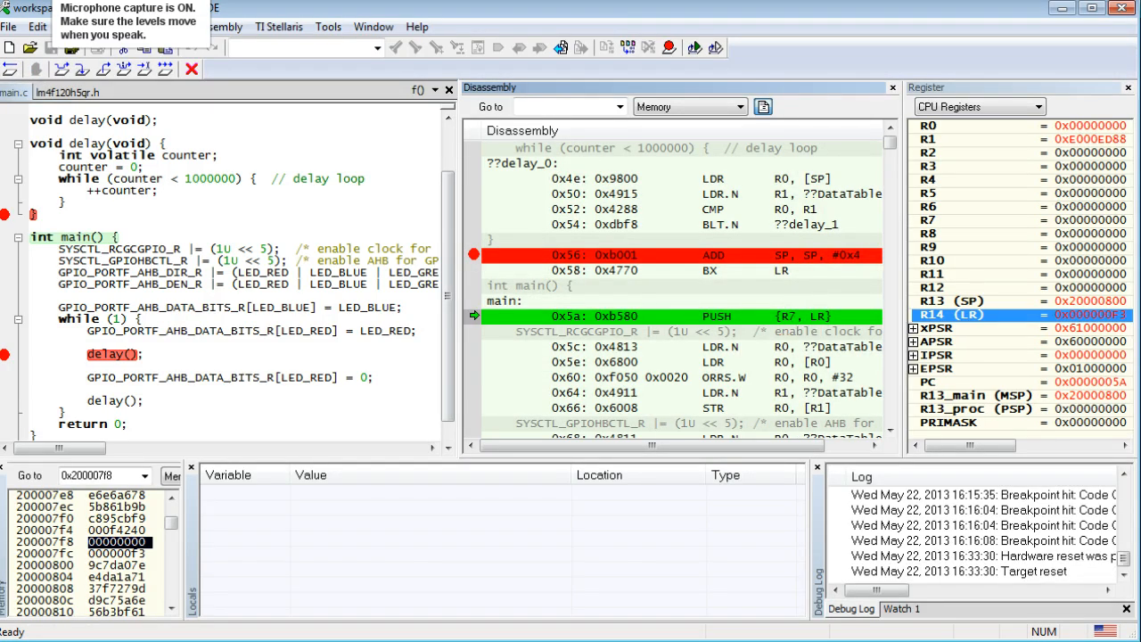
Scroll the Memory window to the 0x20000800 stack-pointer address.
scroll("down", 3)
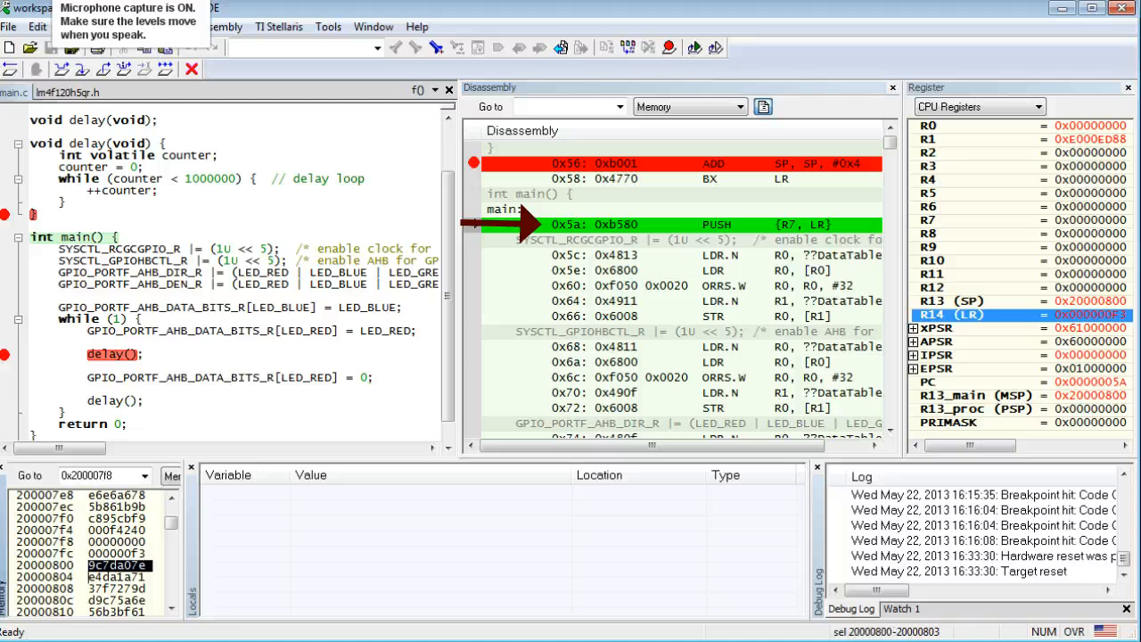
mouse_move(82, 70)
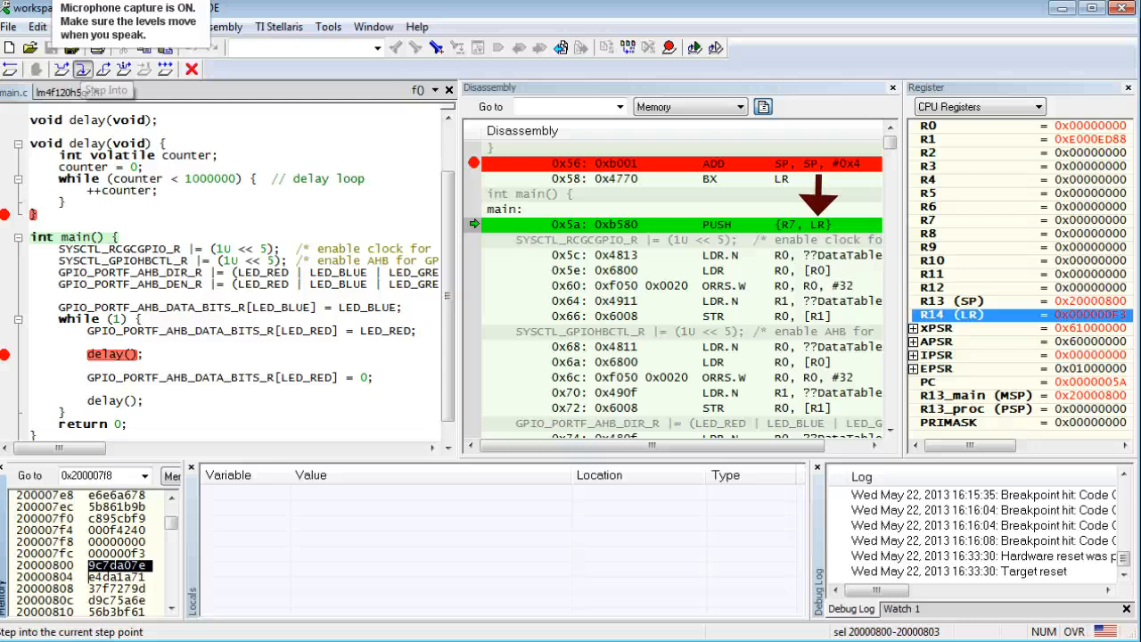
Stop debugging and return to the main.c editor to modify the delay prototype.
left_click(82, 67)
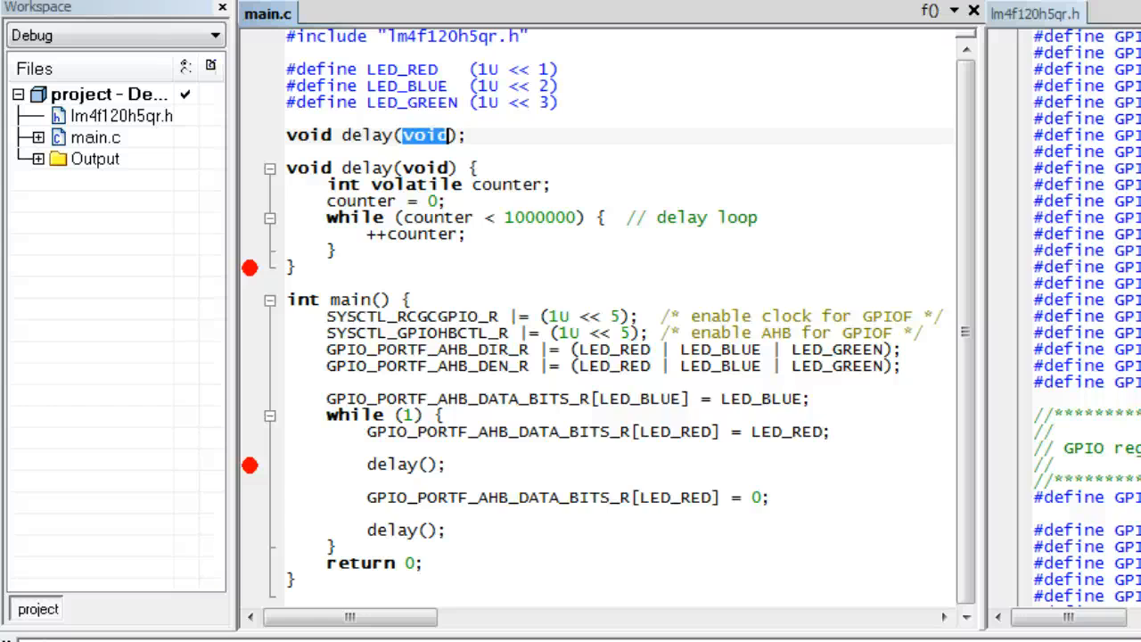
Declare delay(int iter) and bound its while loop by iter instead of 1000000.
type("int")
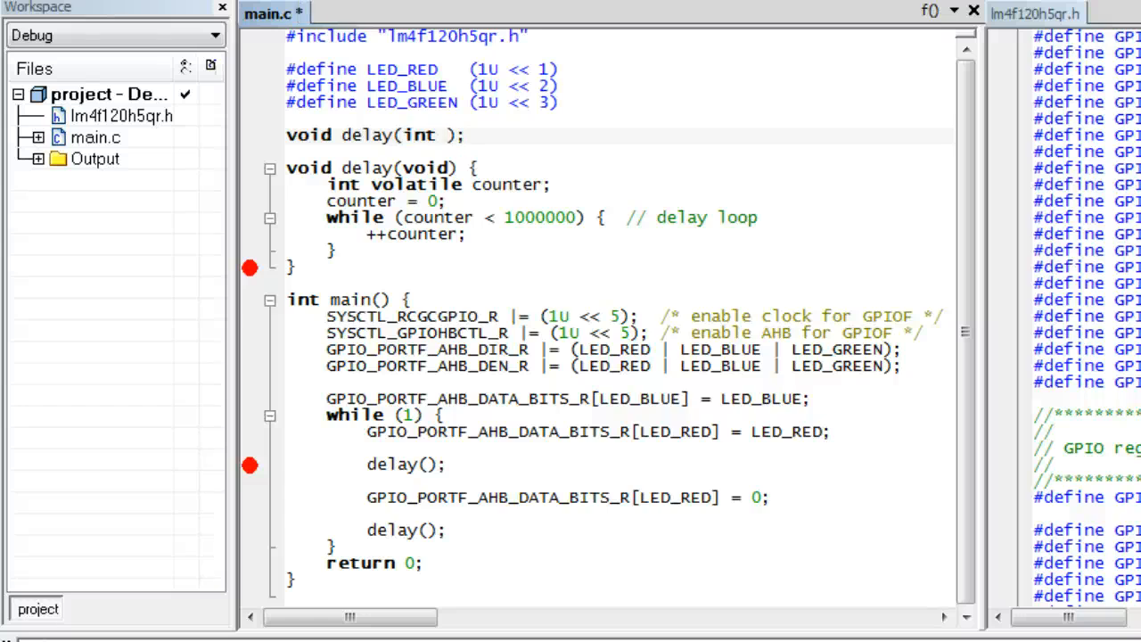
type("iter")
left_click(619, 167)
type("nt i")
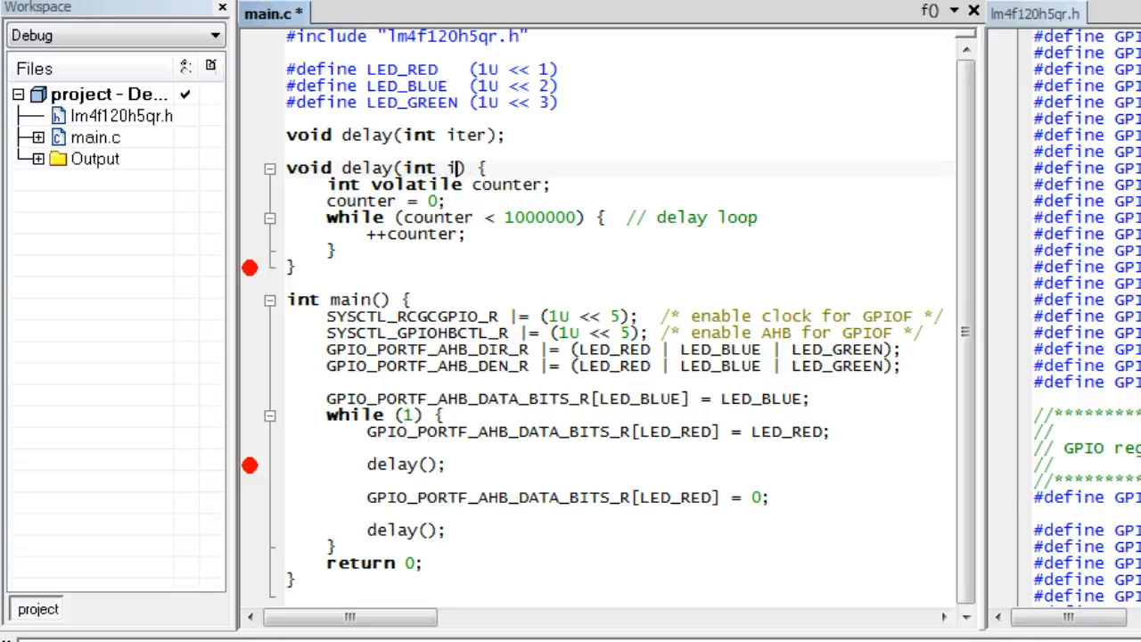
type("ter")
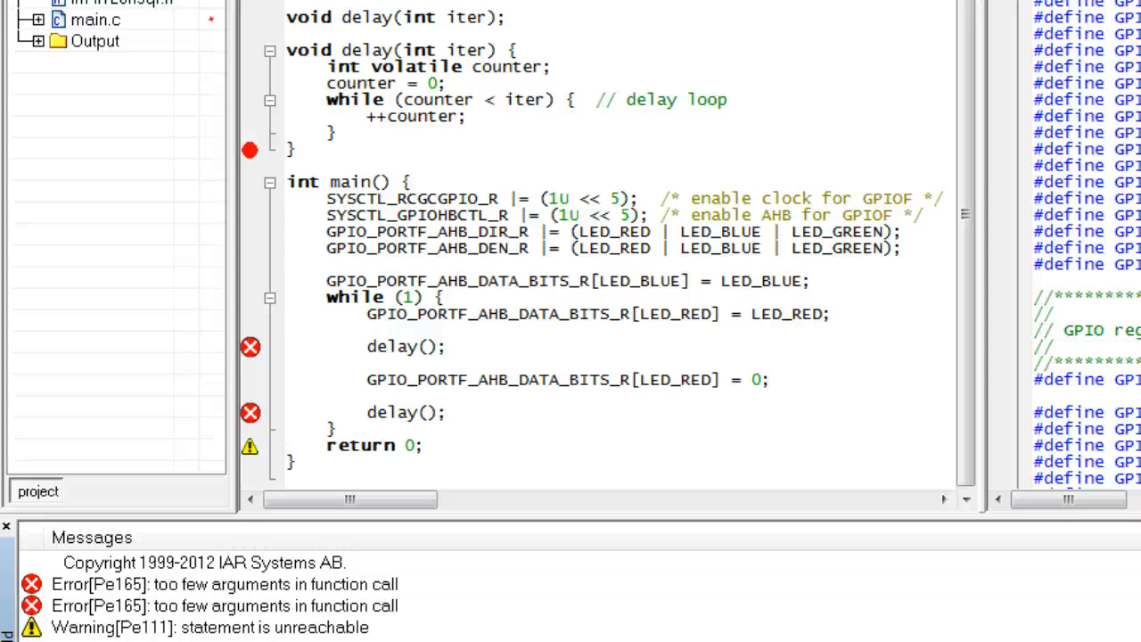
left_click(223, 585)
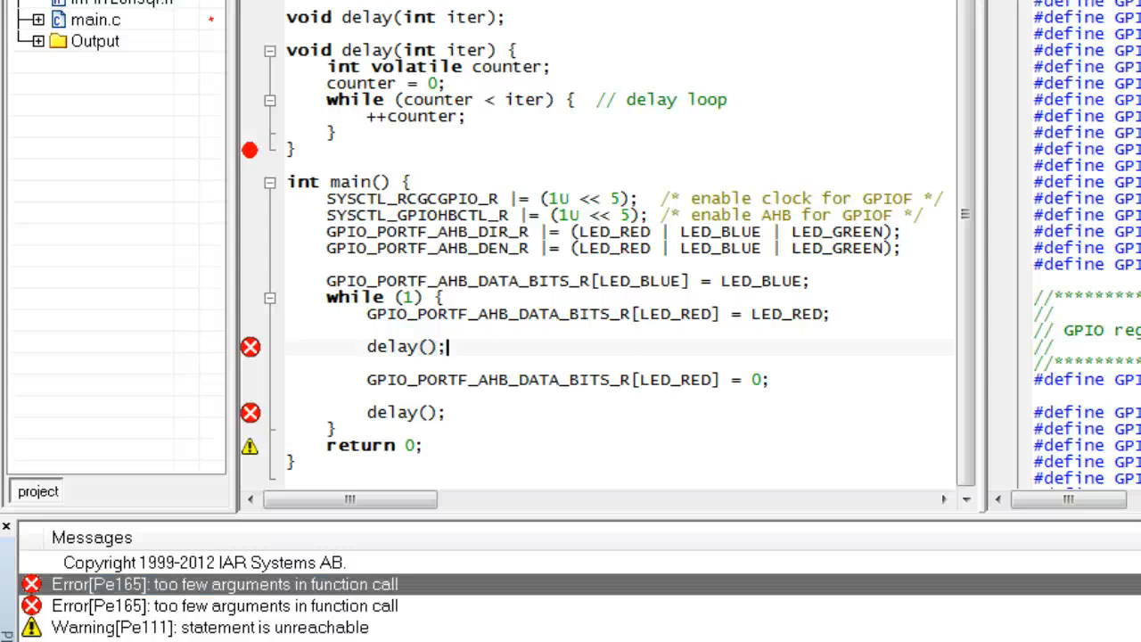
left_click(428, 346)
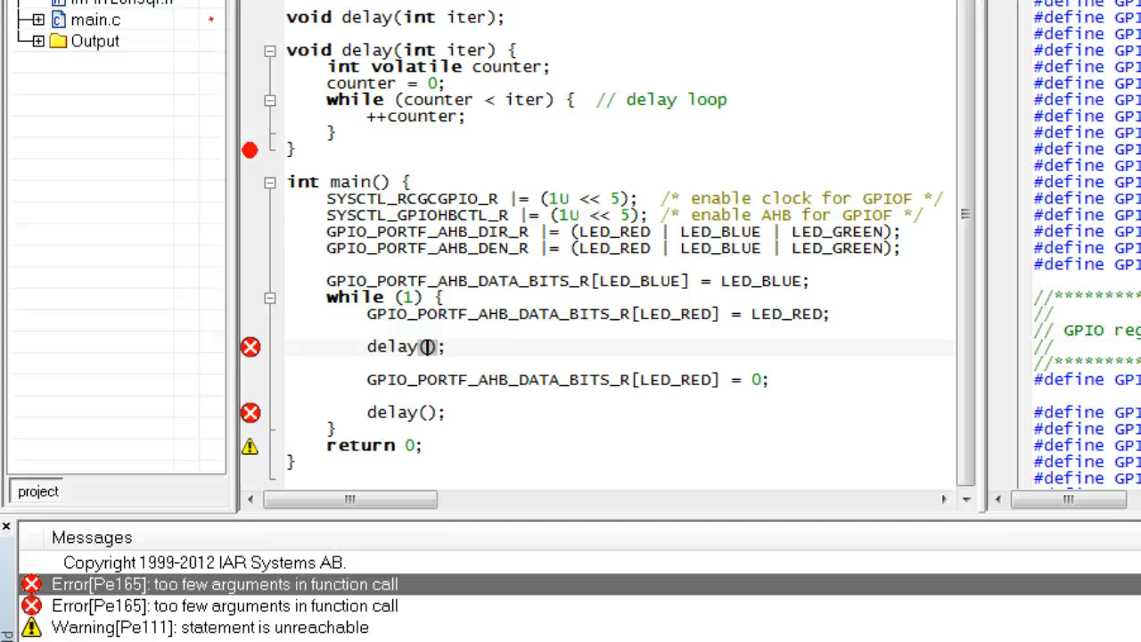
Pass 1000000 to the first delay call and 500000 to the second in main.
type("1000")
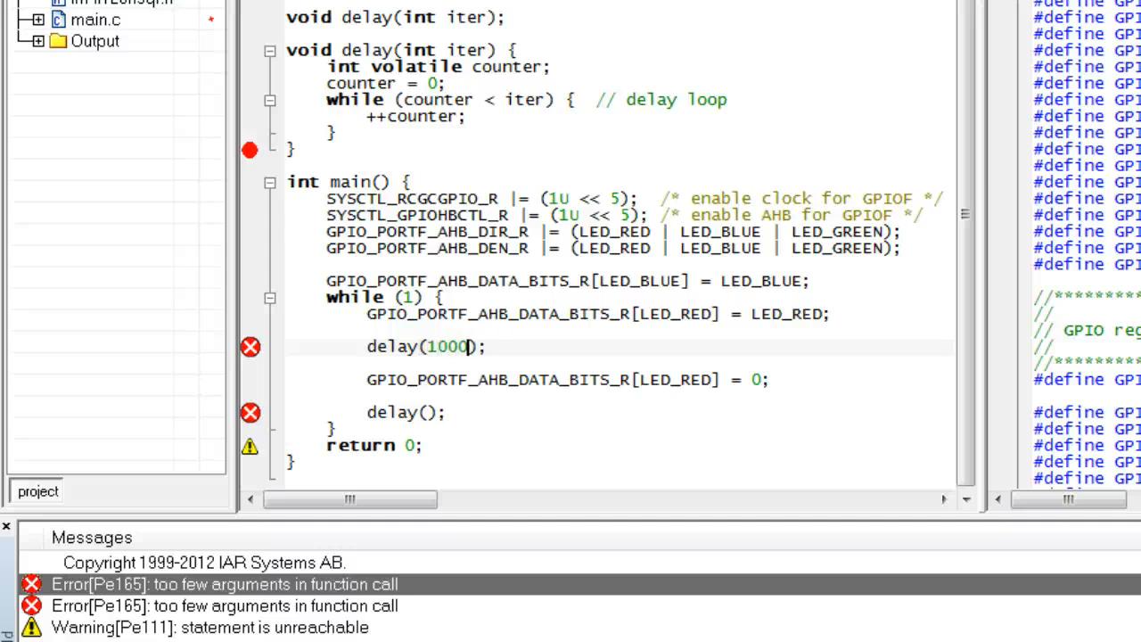
type("000")
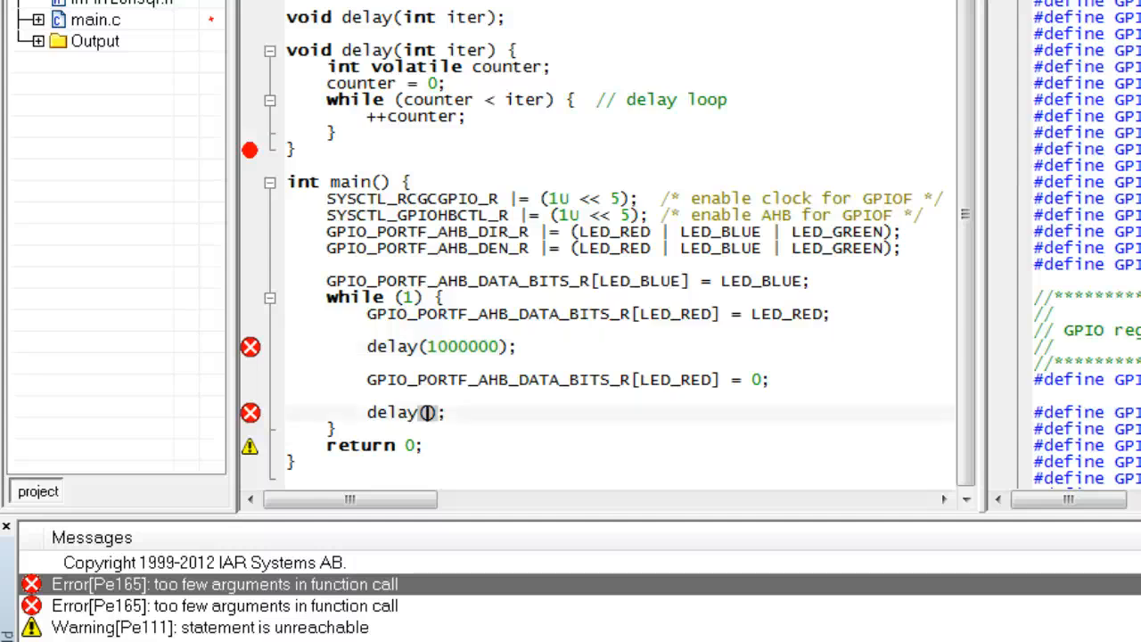
type("500")
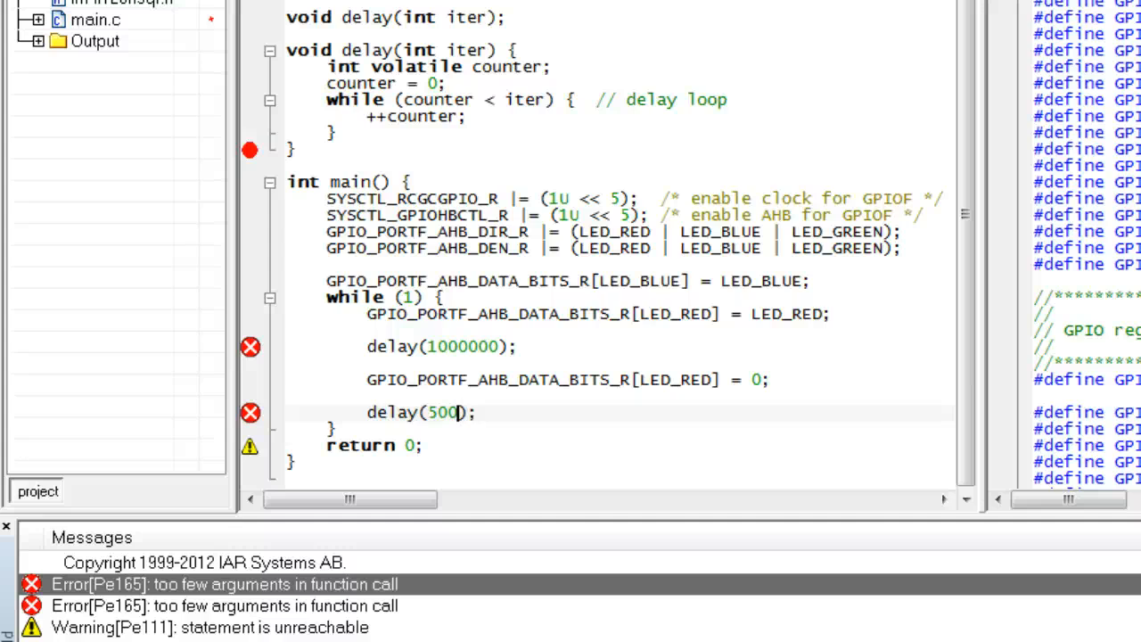
type("000")
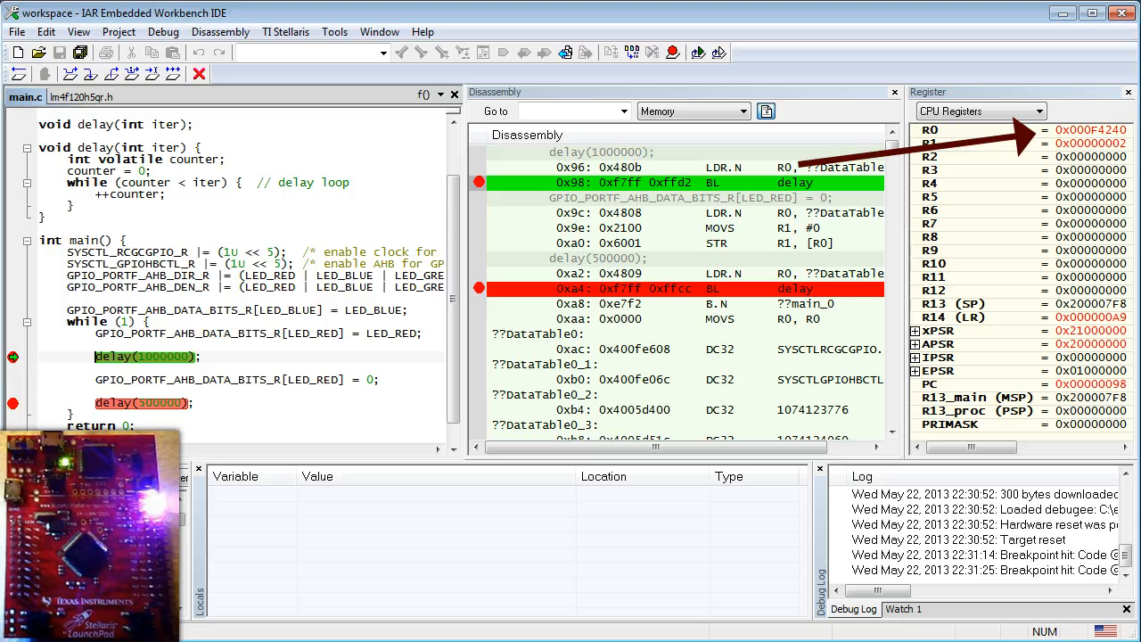
Continue from delay(1000000) to the delay(500000) breakpoint, R0 showing 0x0007A120.
left_click(525, 52)
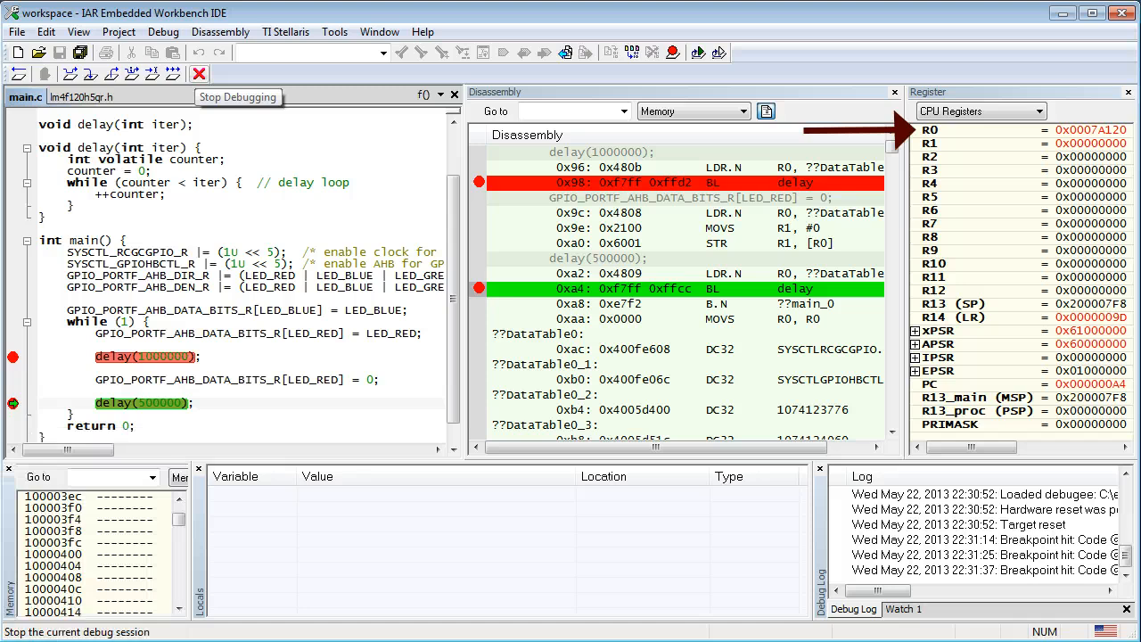